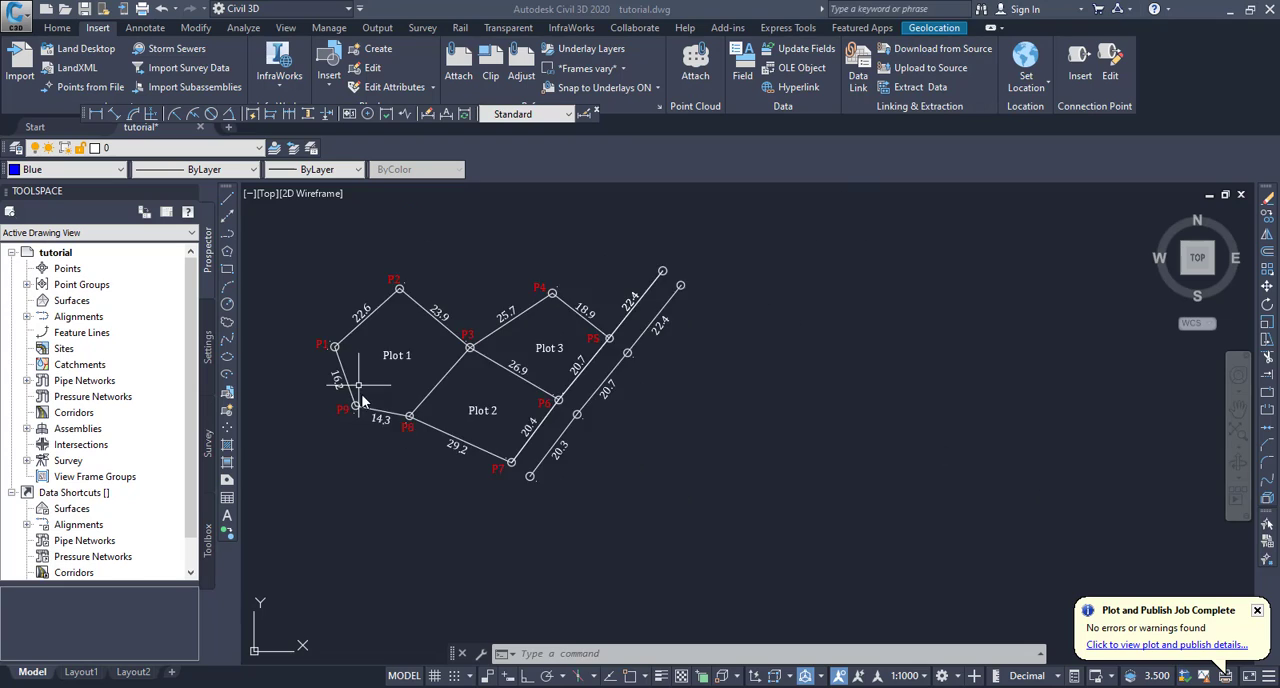
Zoom in on the plot drawing toward point P1.
scroll("up", 3)
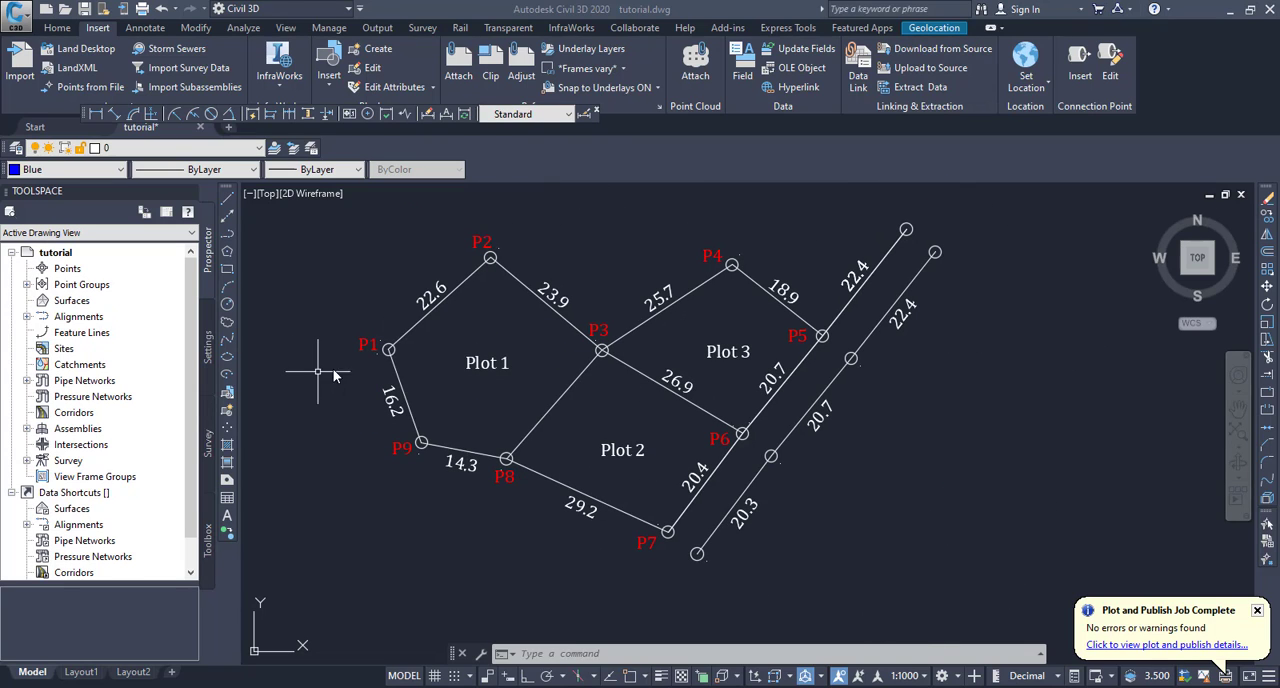
mouse_move(458, 250)
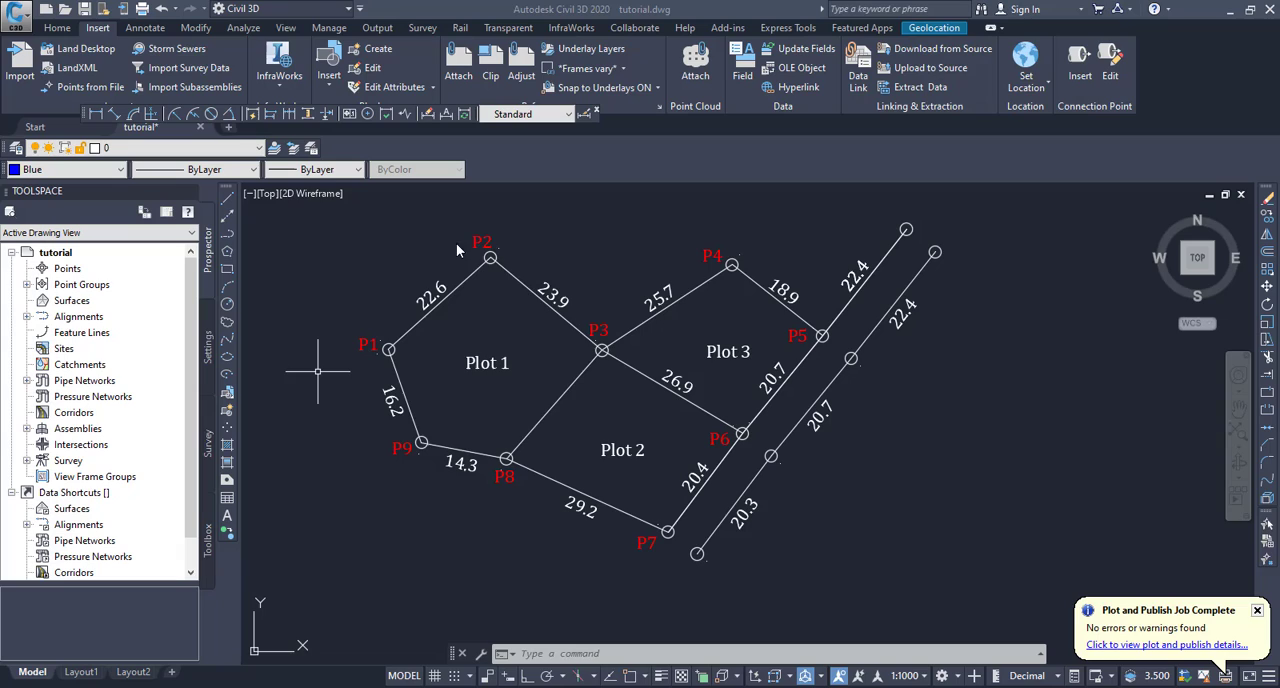
mouse_move(781, 331)
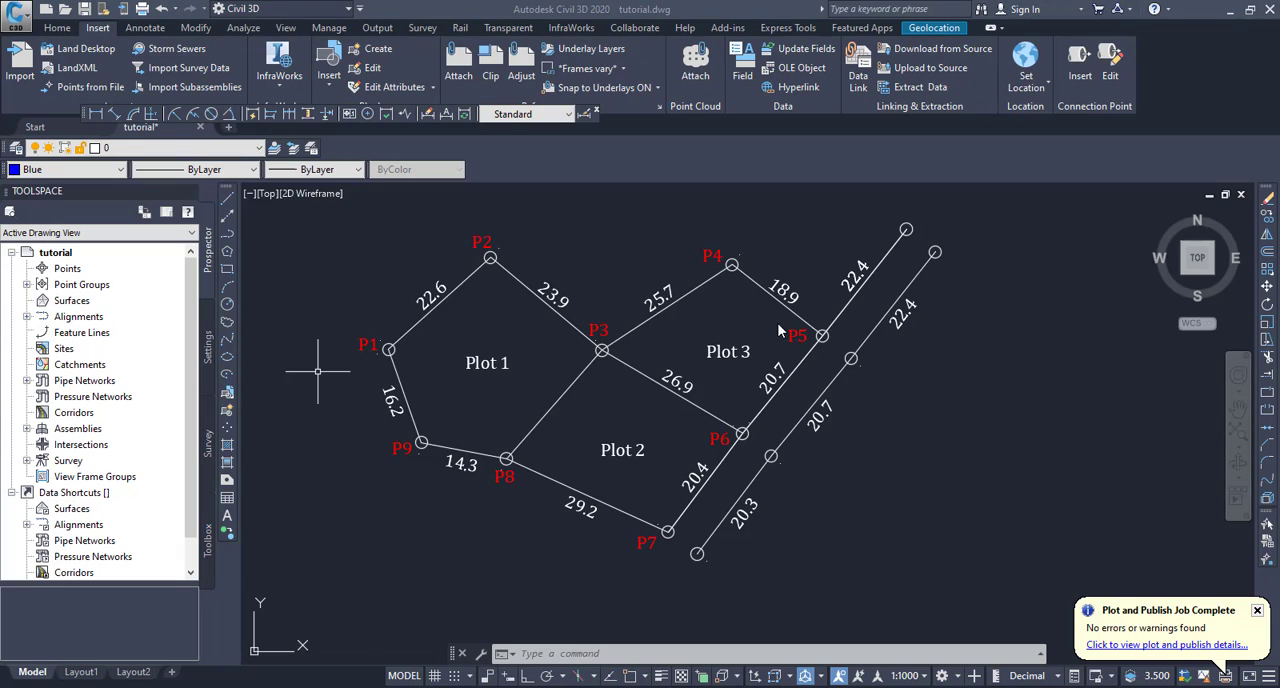
mouse_move(643, 562)
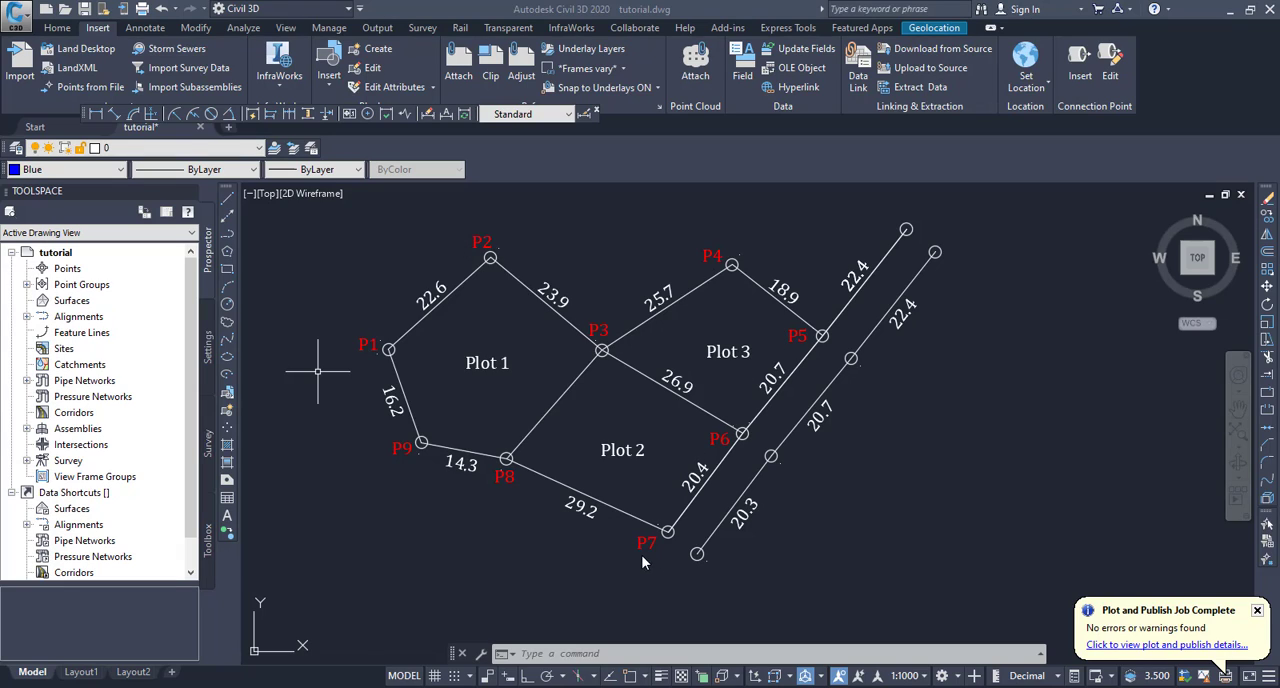
mouse_move(408, 465)
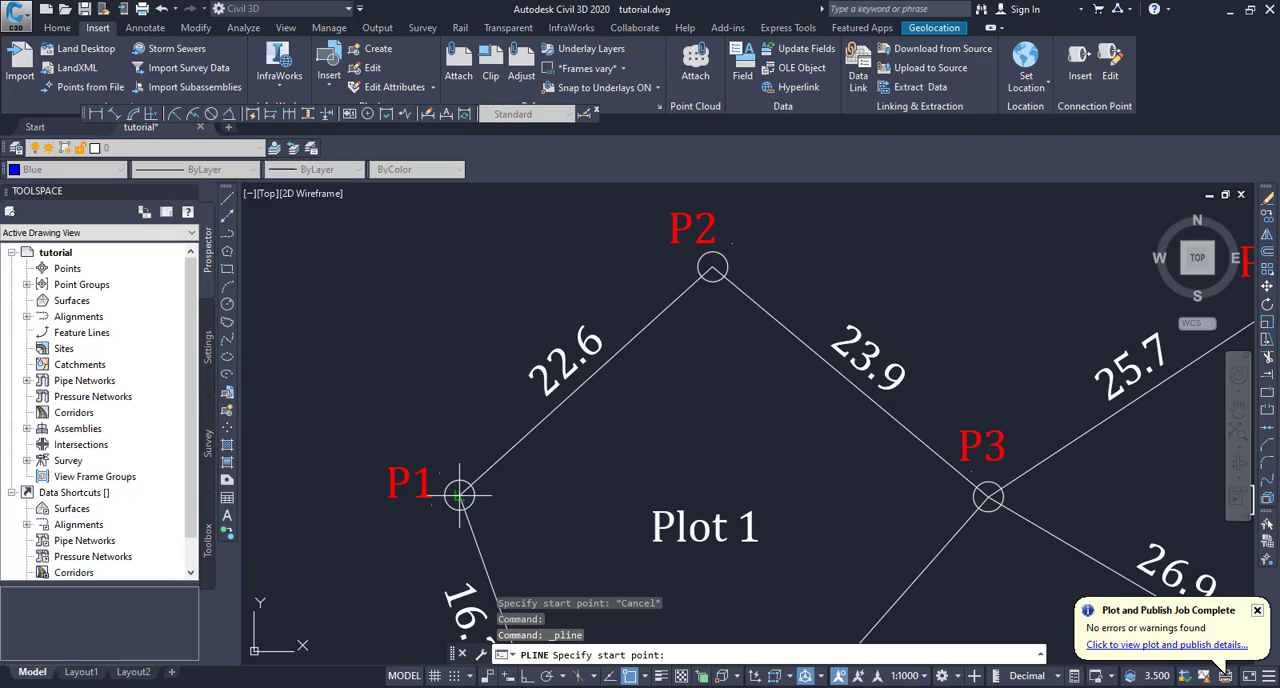
Trace the blue boundary polyline from P1 through P9 and save the drawing.
left_click(458, 495)
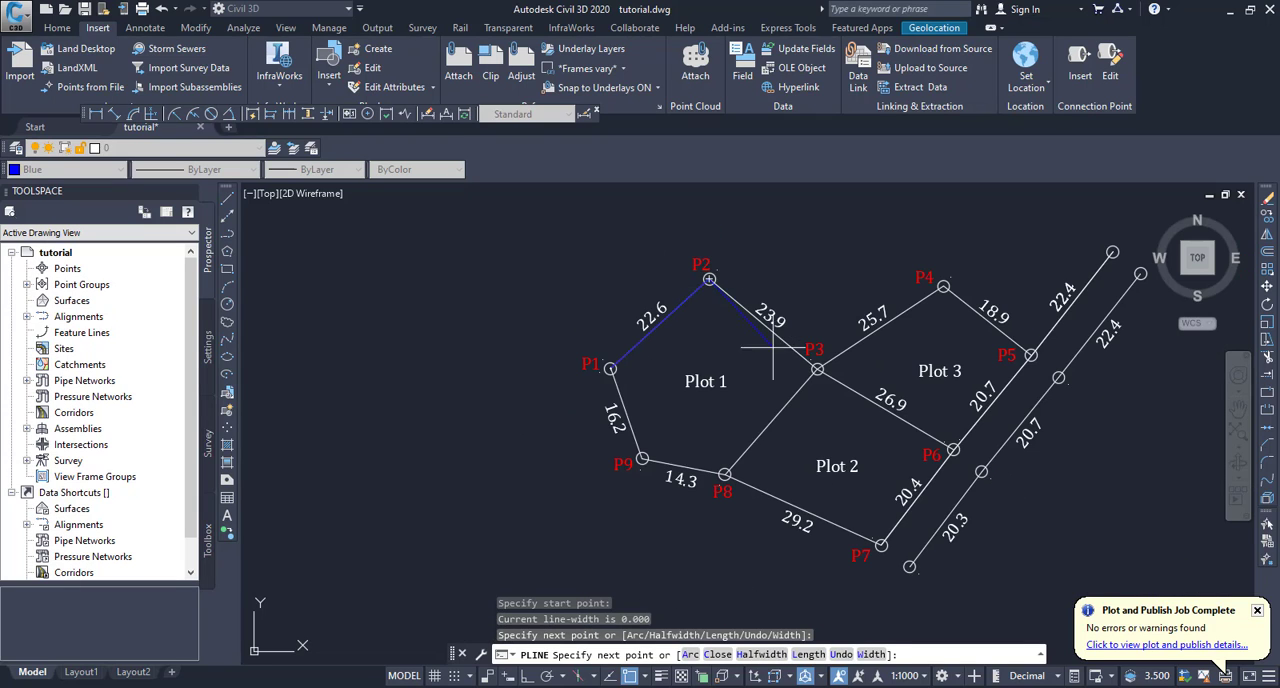
scroll("up", 3)
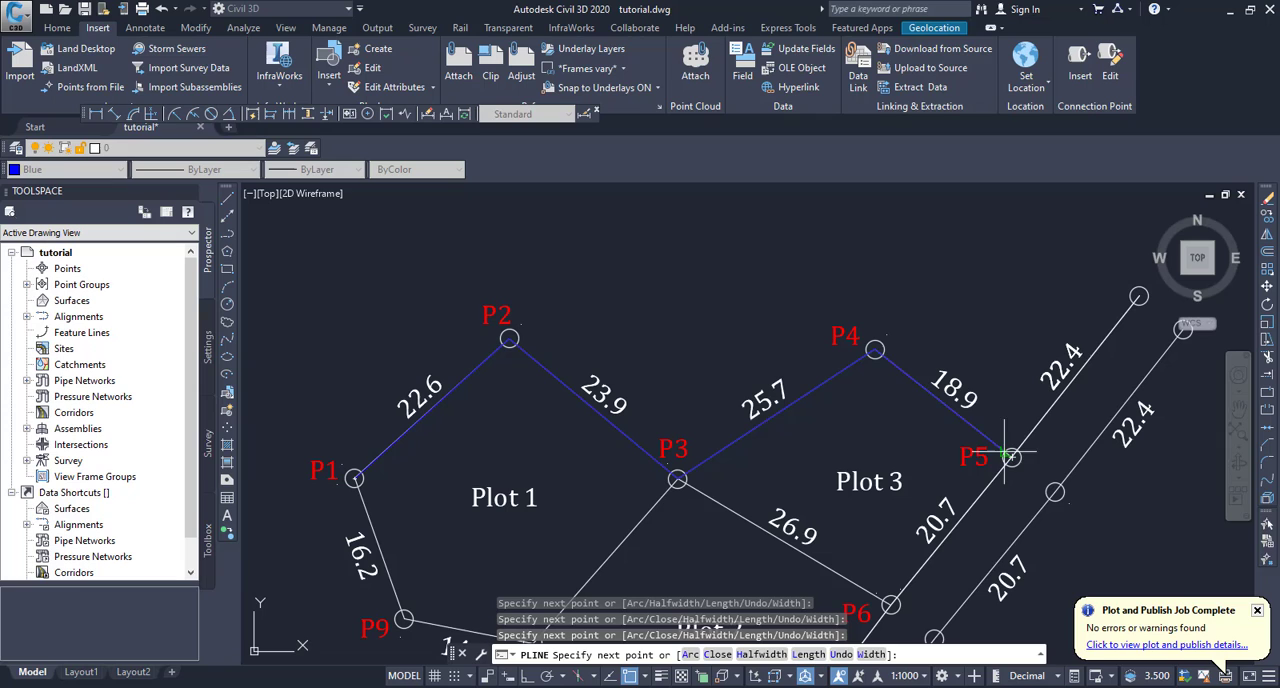
scroll("down", 3)
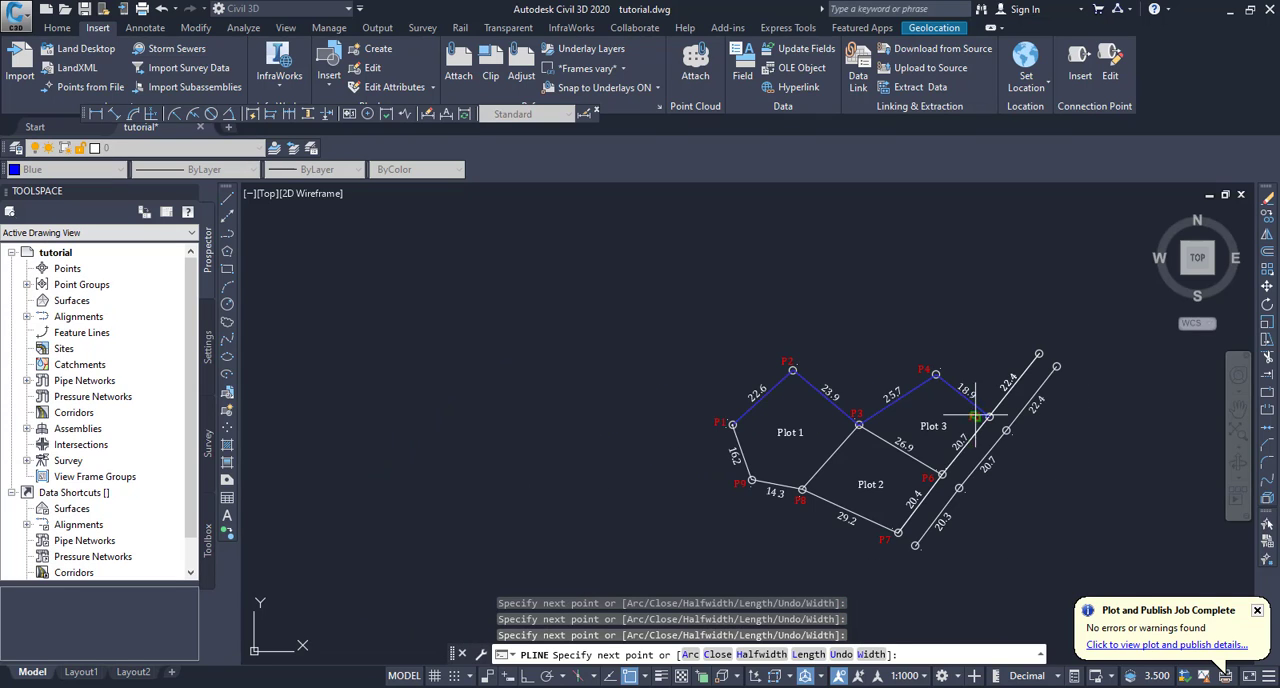
scroll("up", 3)
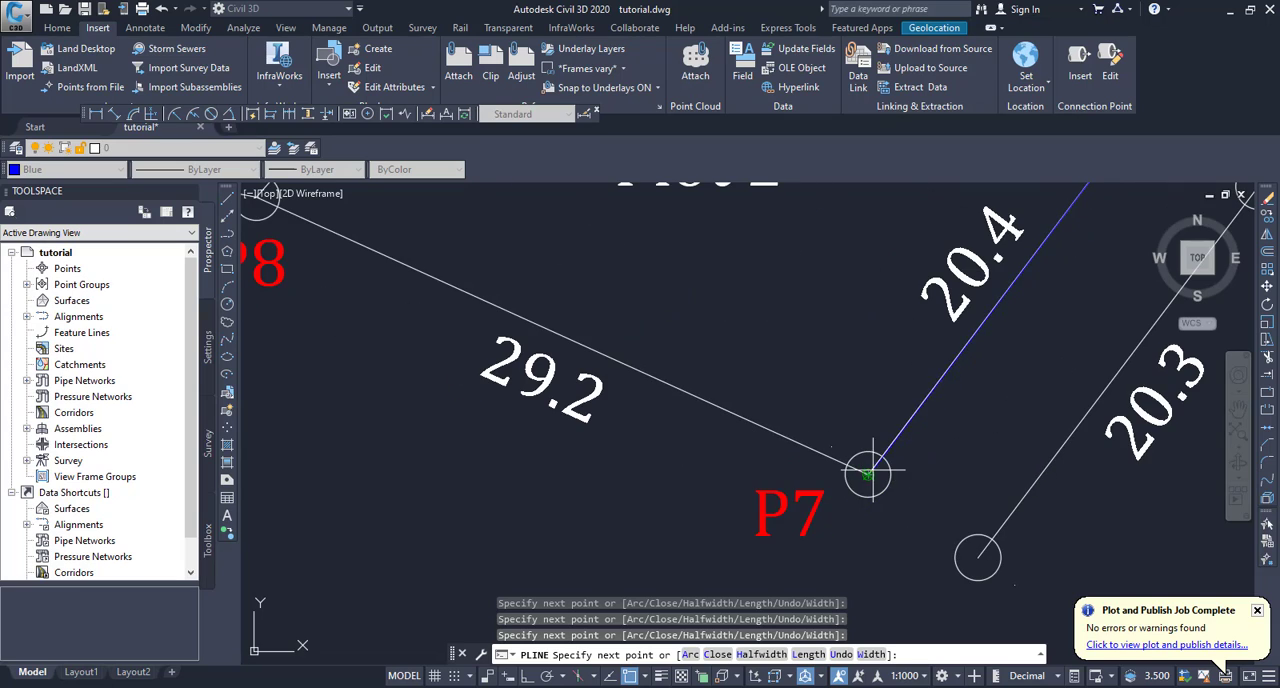
scroll("down", 3)
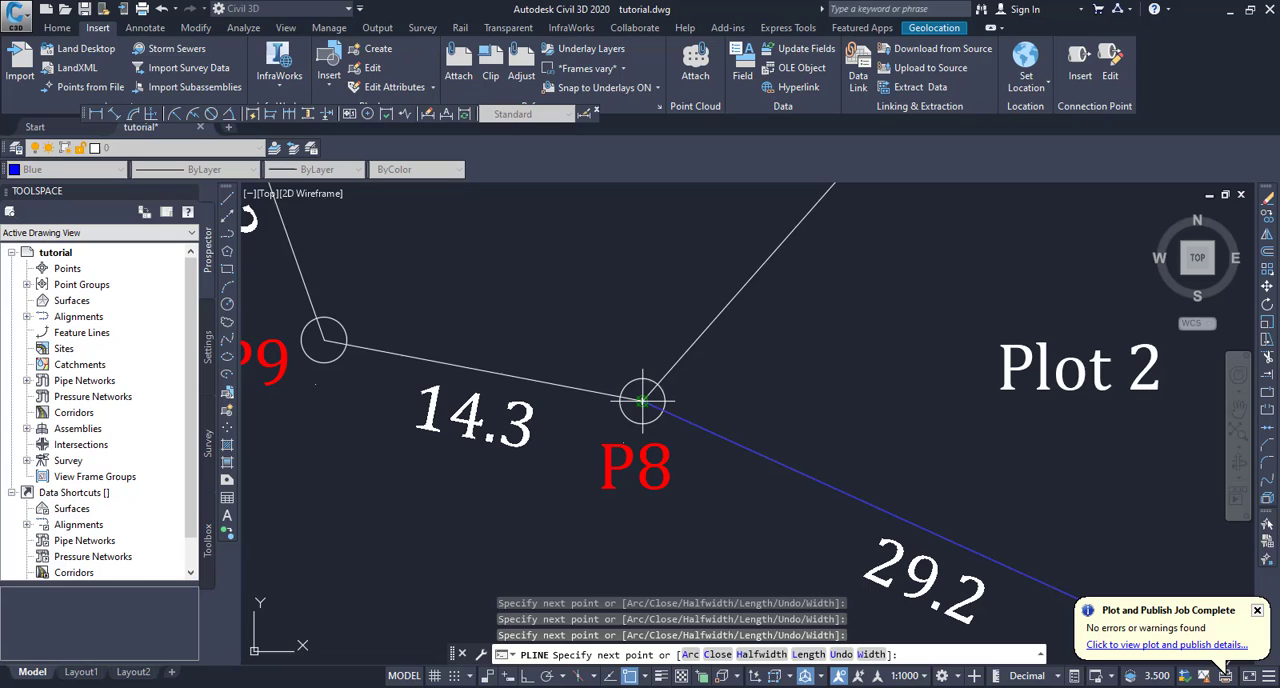
scroll("down", 3)
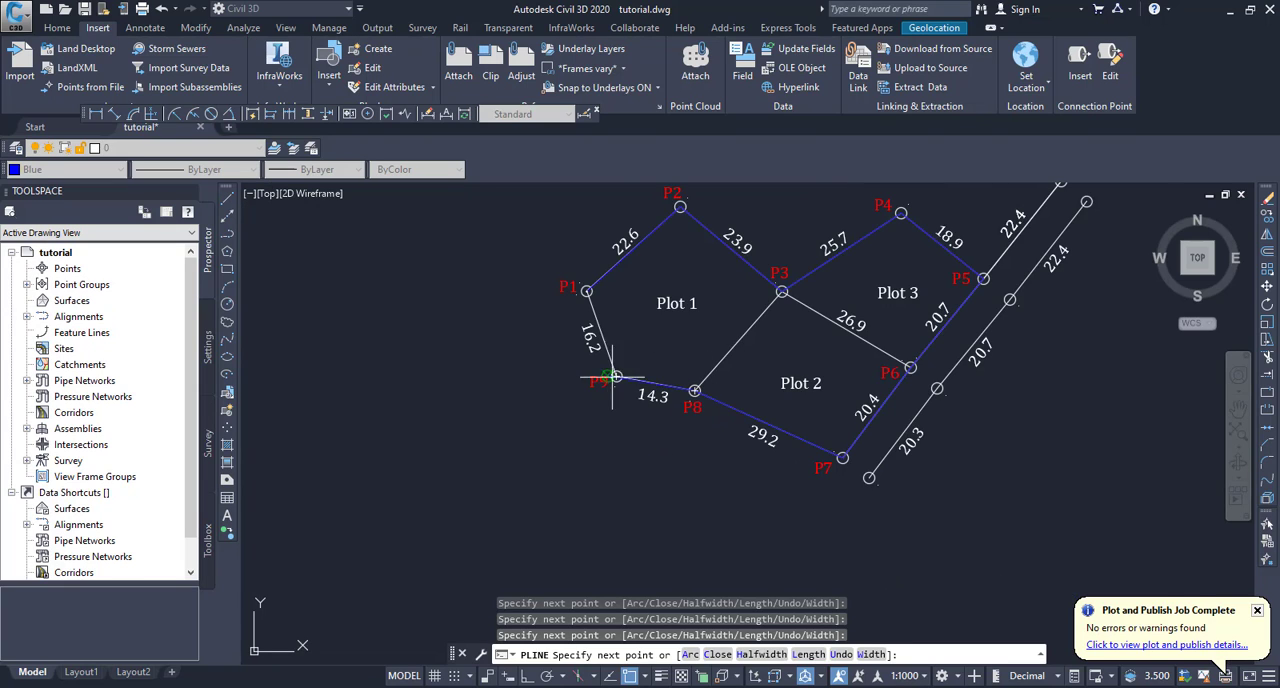
scroll("up", 3)
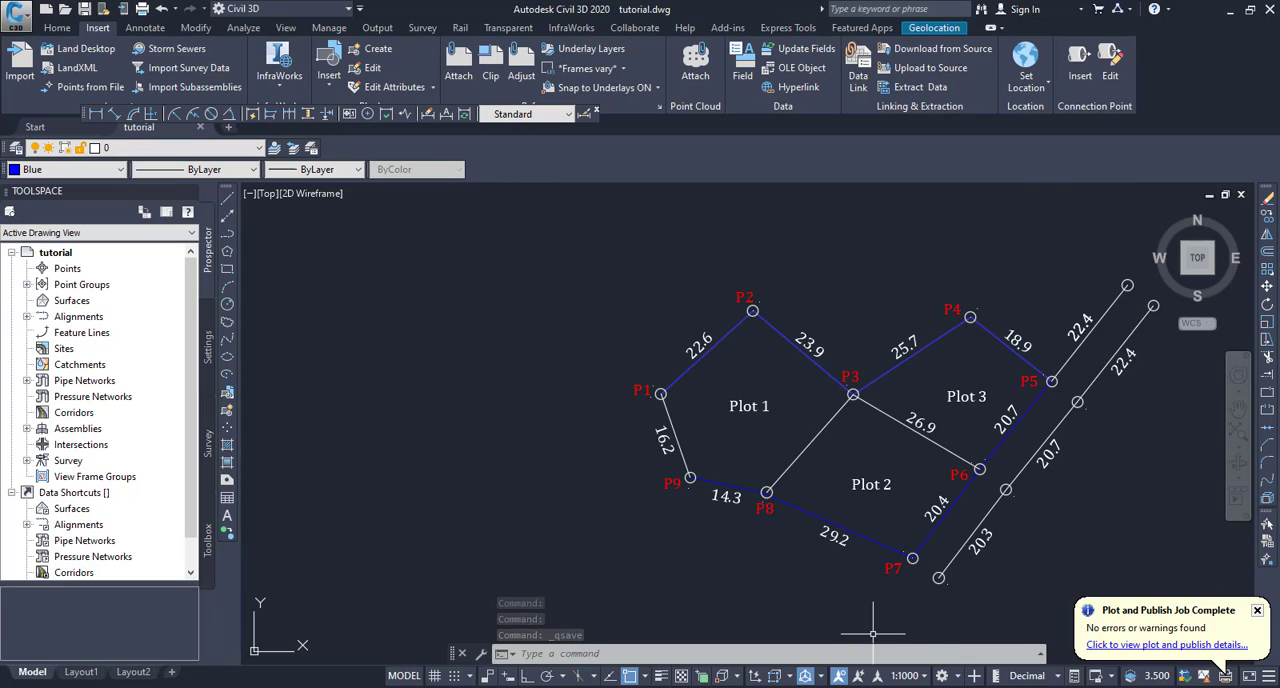
mouse_move(702, 630)
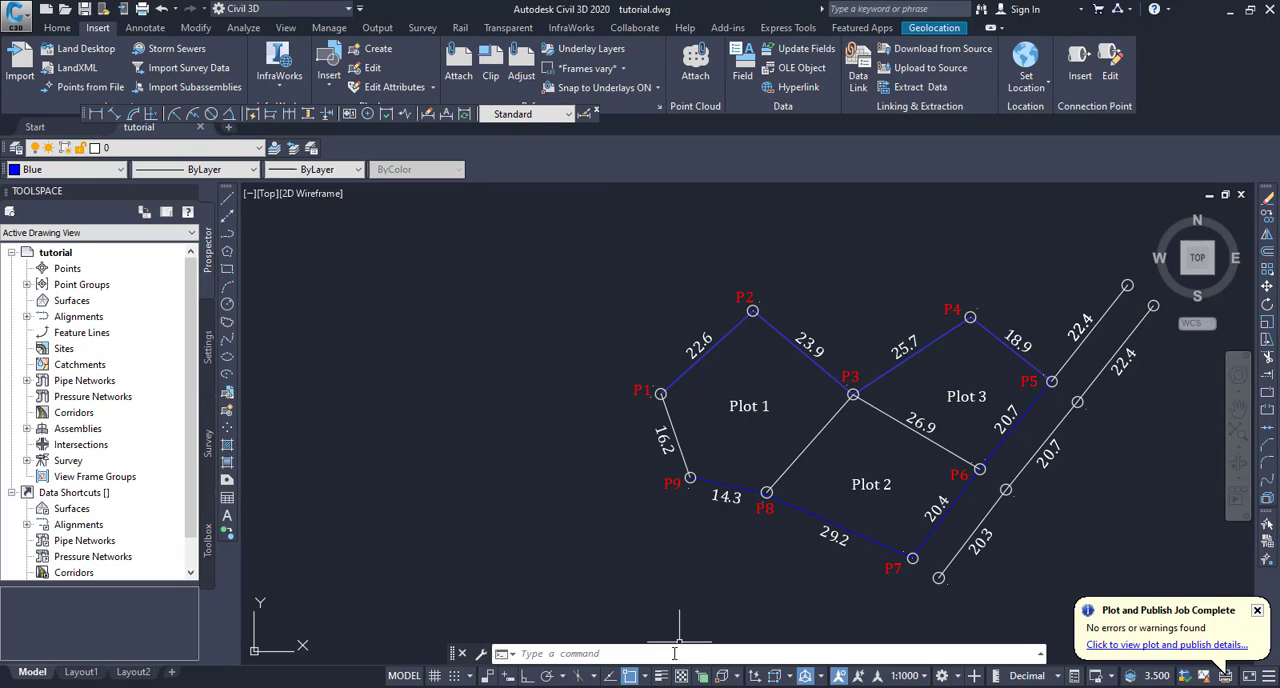
Load the Vexp routine from the Lisp > export folder with the AP loader.
type("a")
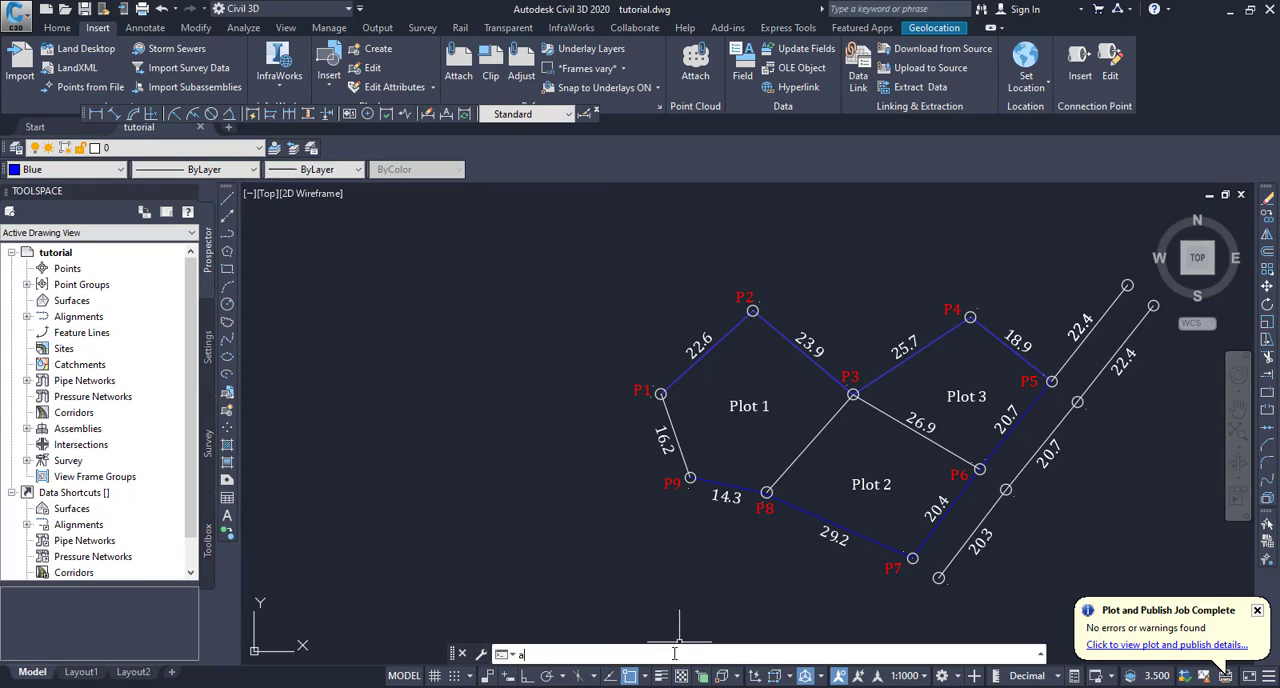
type("p")
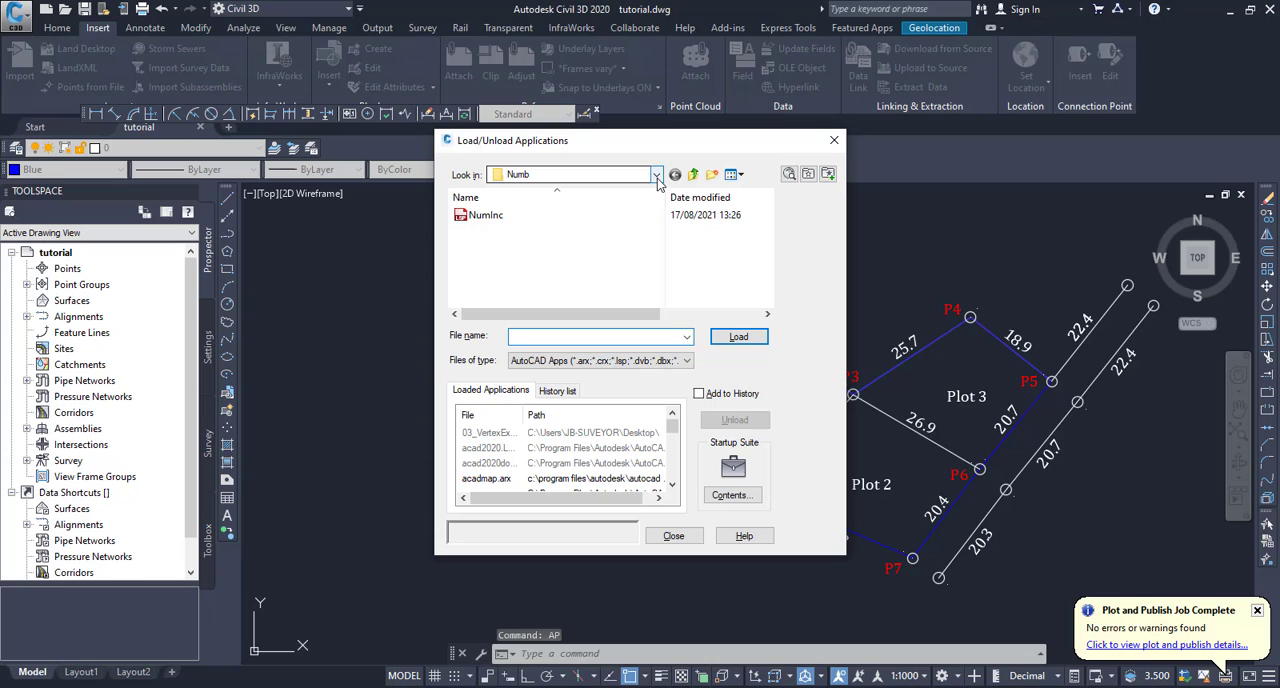
left_click(657, 174)
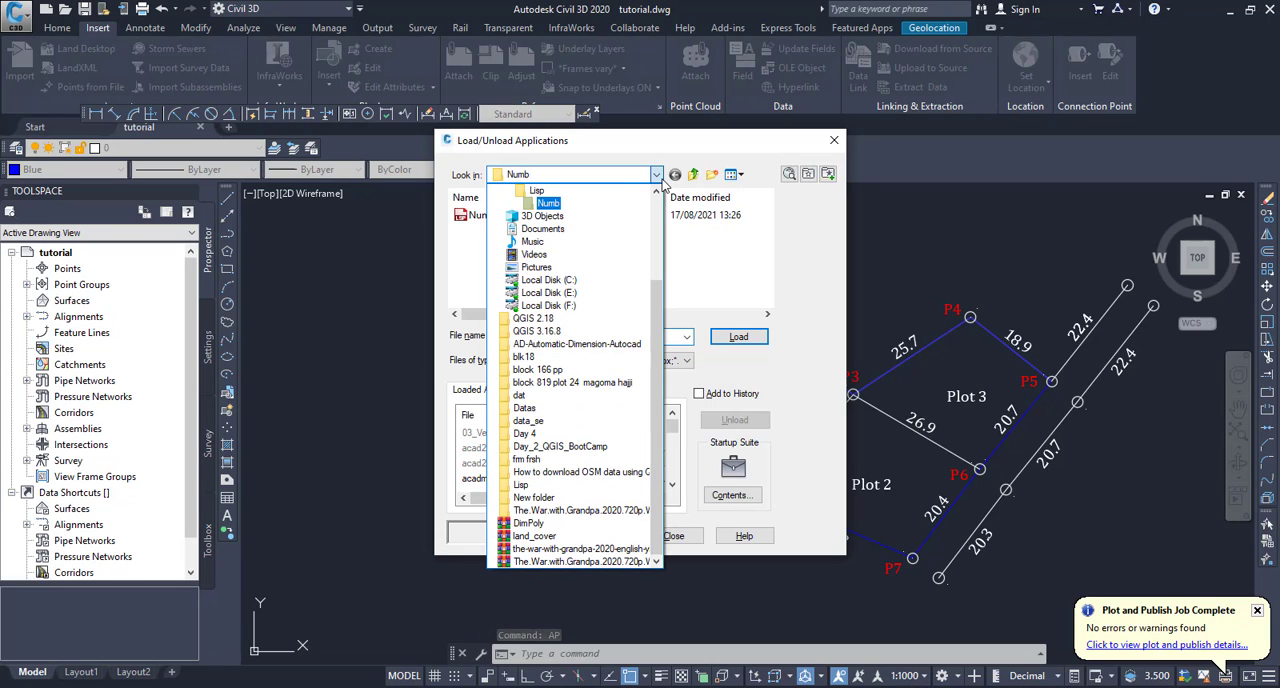
left_click(537, 190)
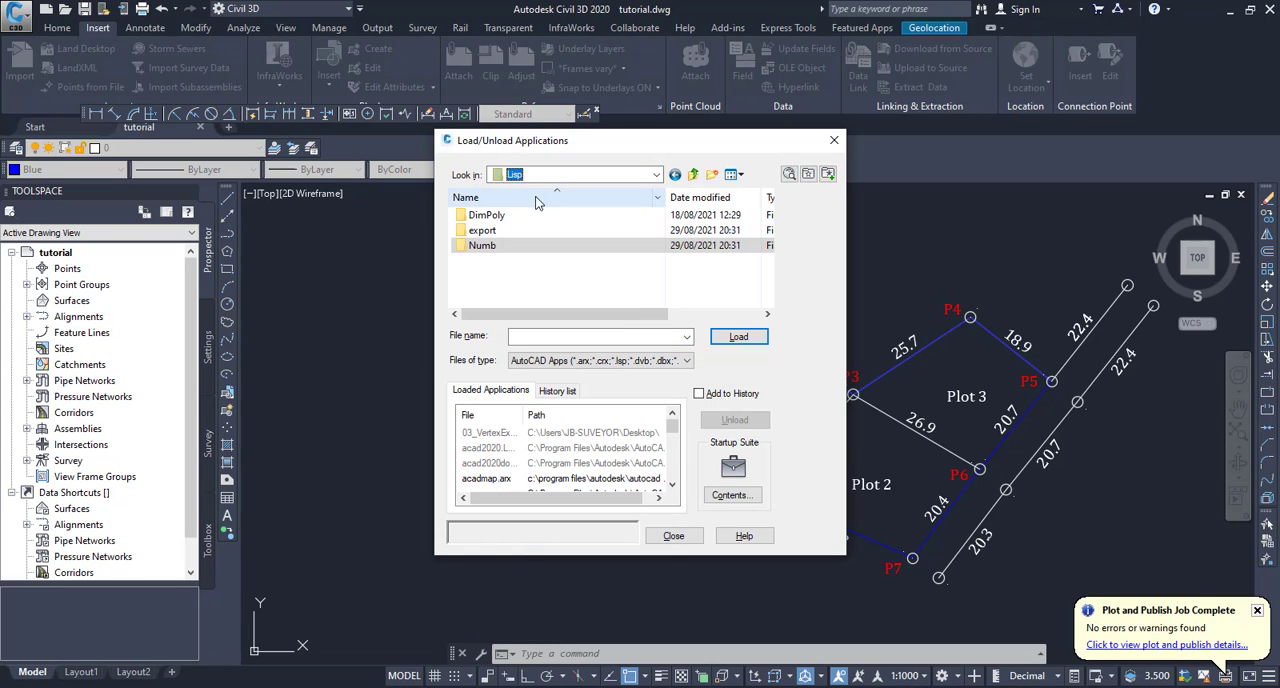
left_click(483, 230)
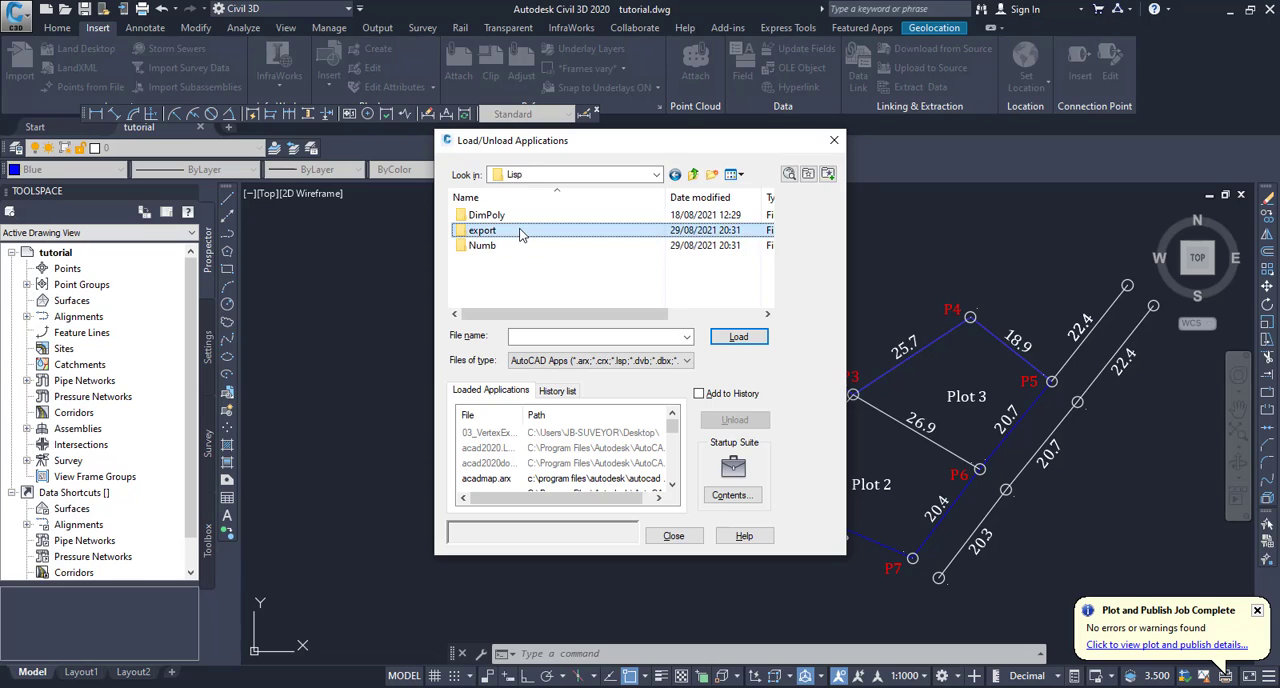
double_click(482, 230)
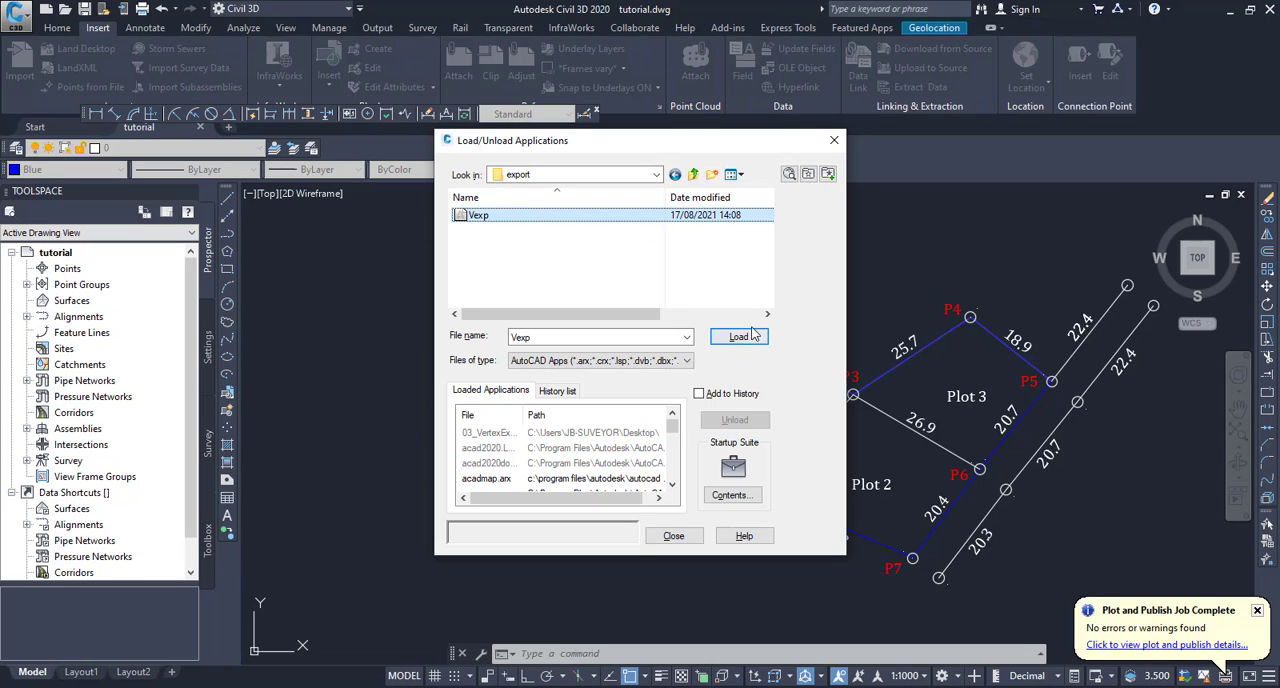
left_click(738, 336)
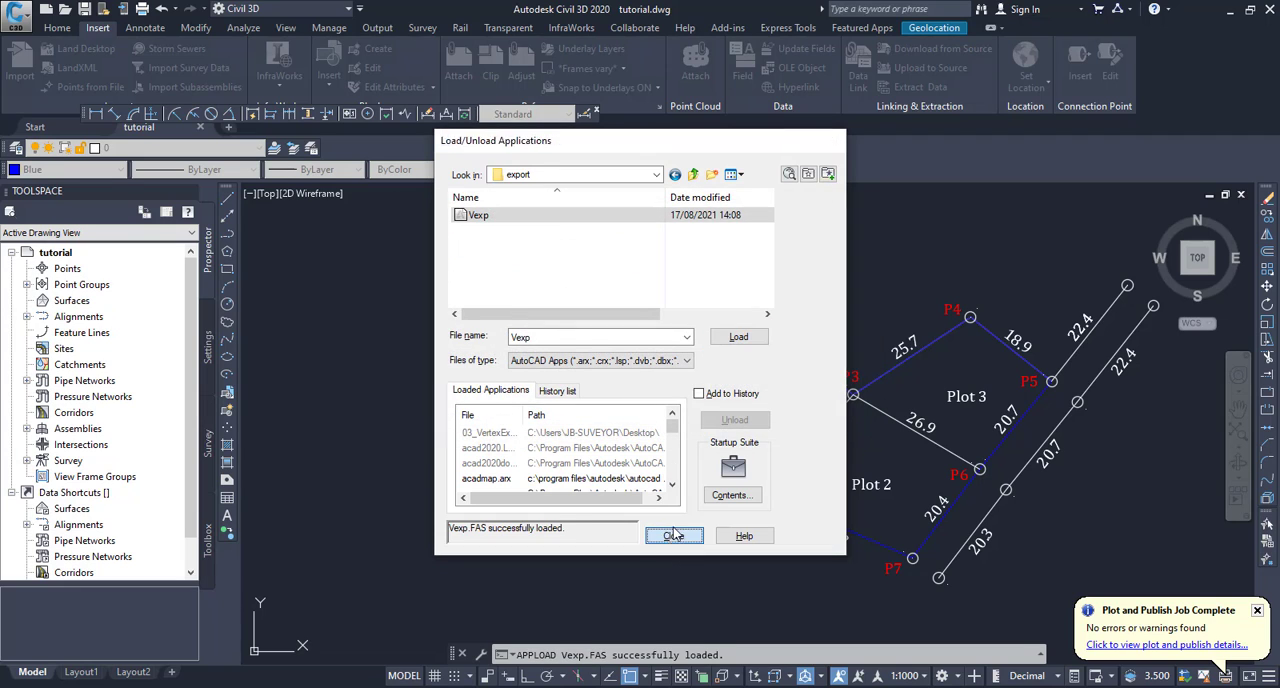
left_click(674, 535)
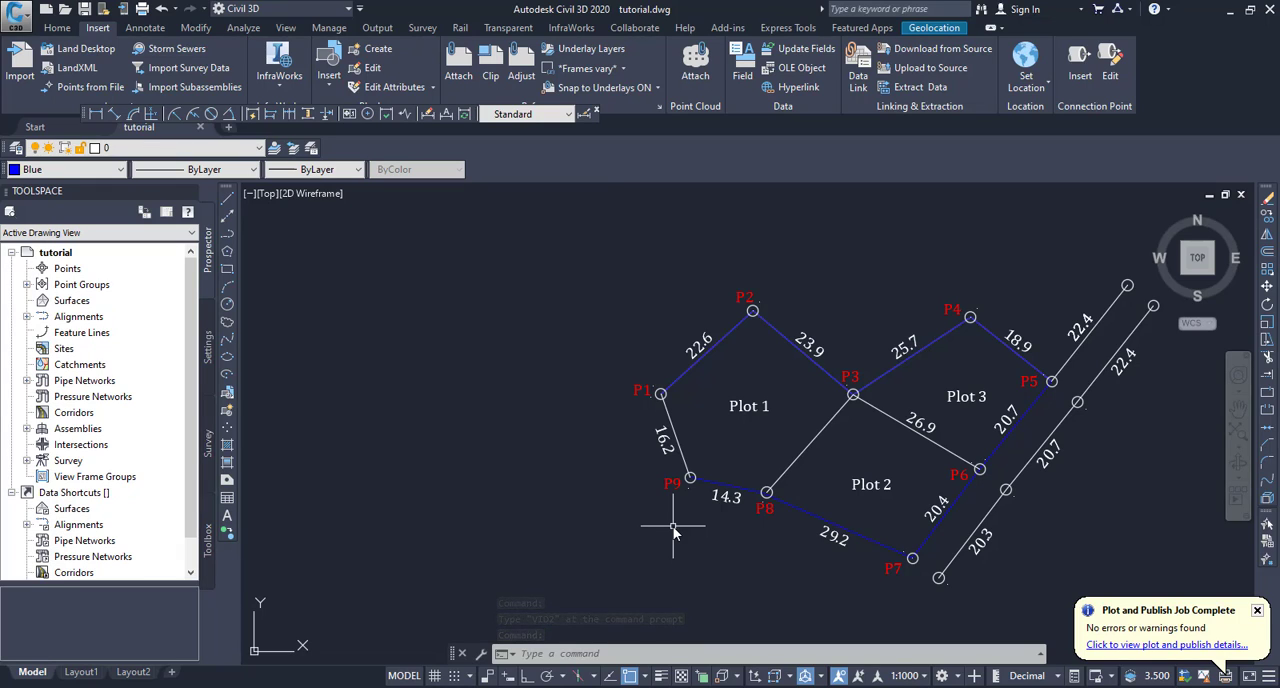
mouse_move(795, 337)
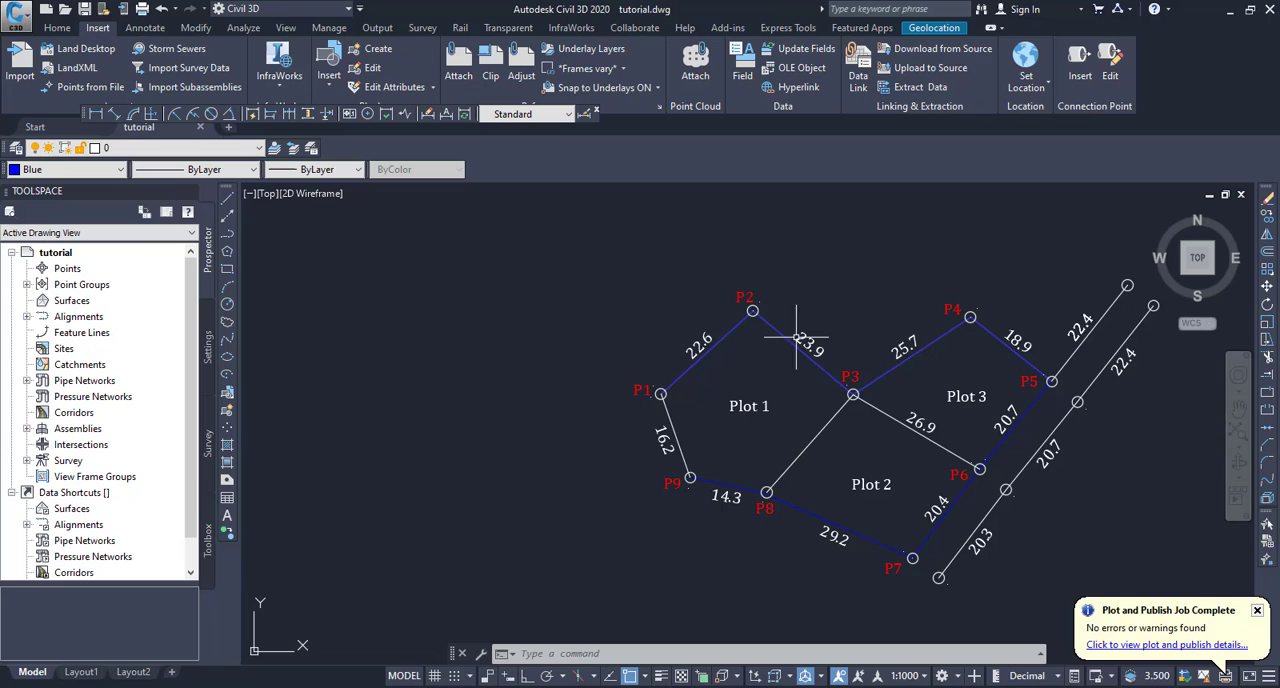
mouse_move(1018, 347)
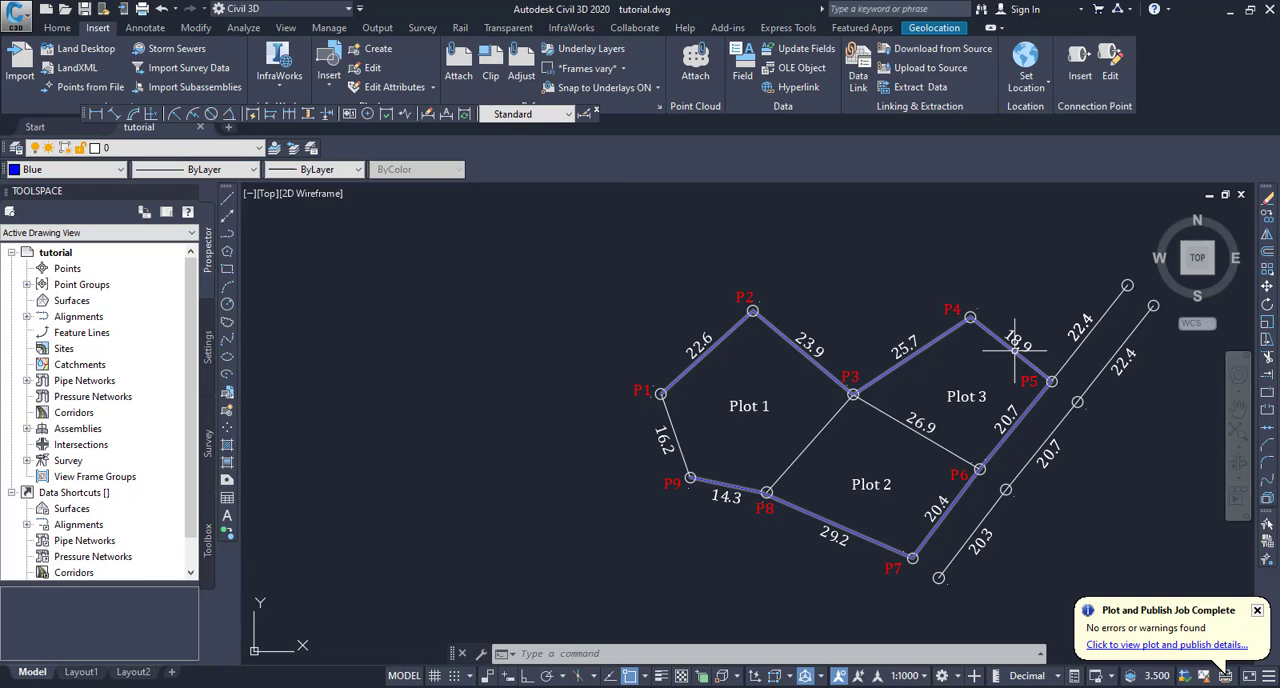
mouse_move(915, 550)
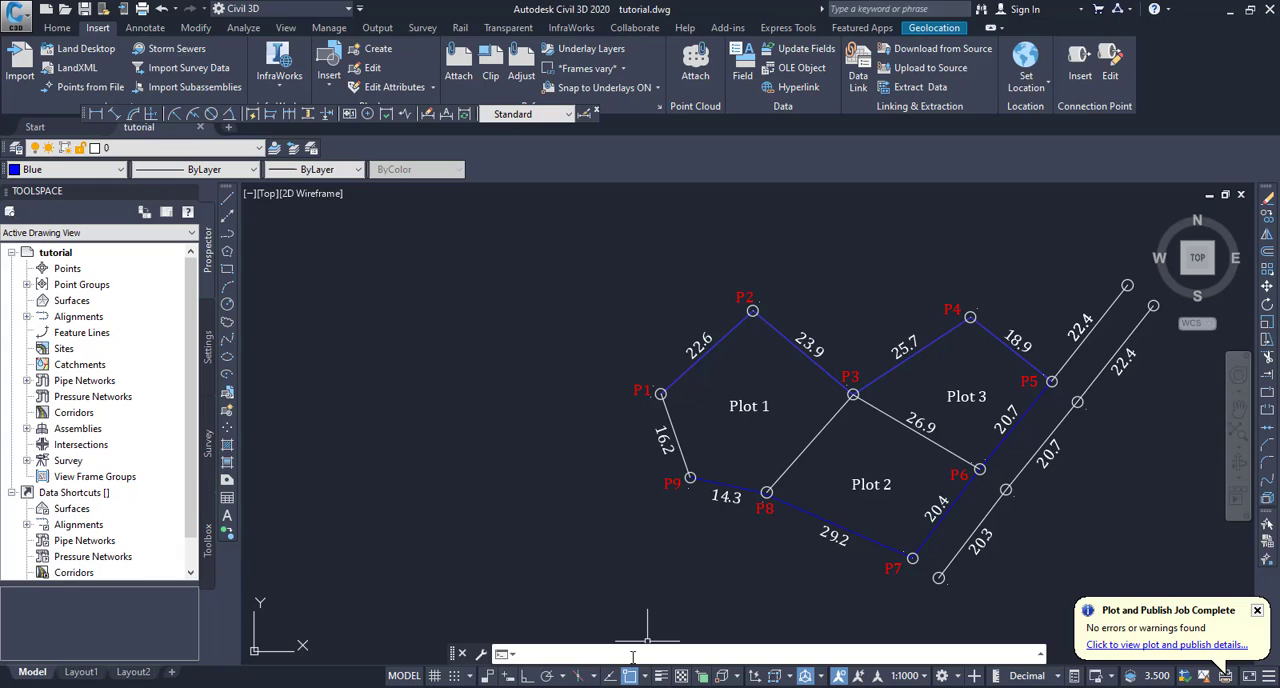
Enter VEXP at the command prompt to begin the vertex export.
type("v")
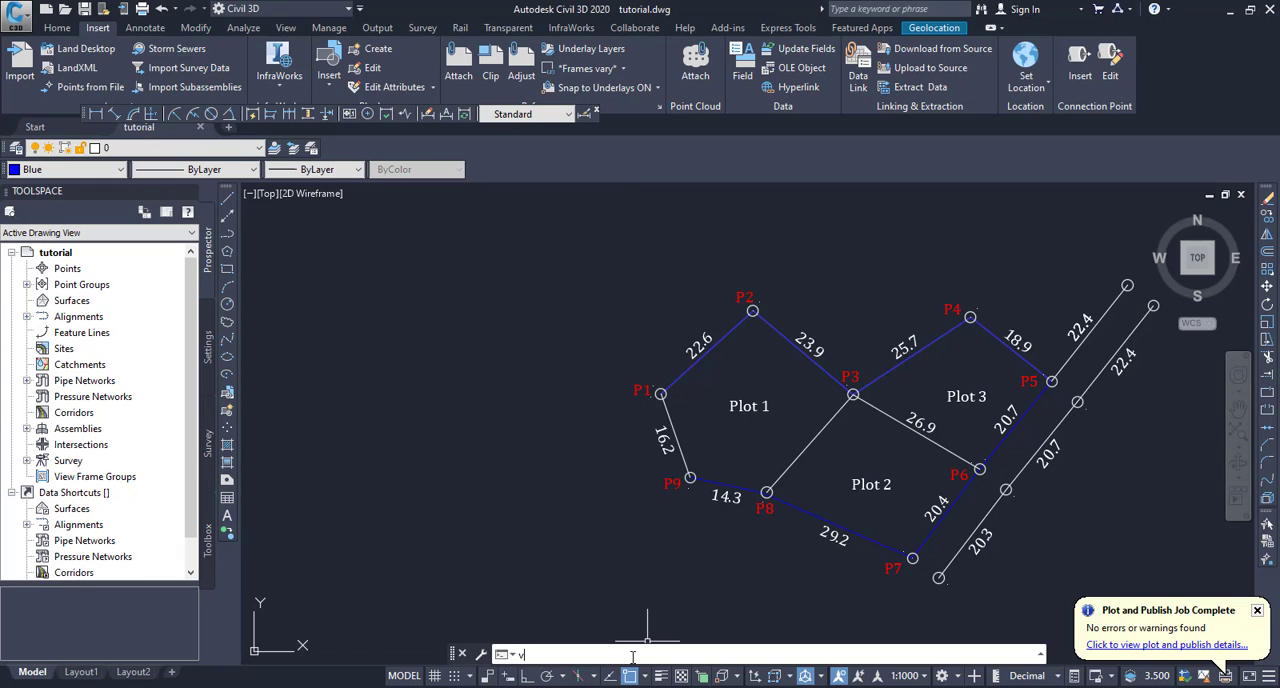
type("e")
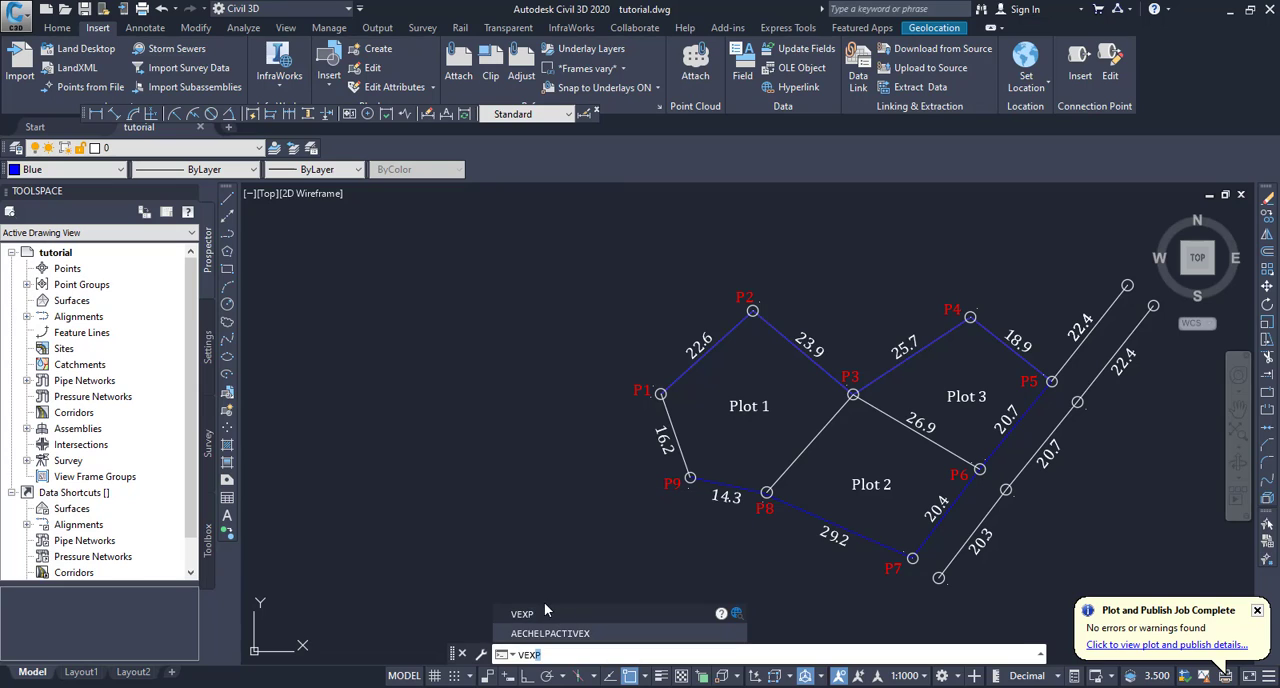
mouse_move(543, 619)
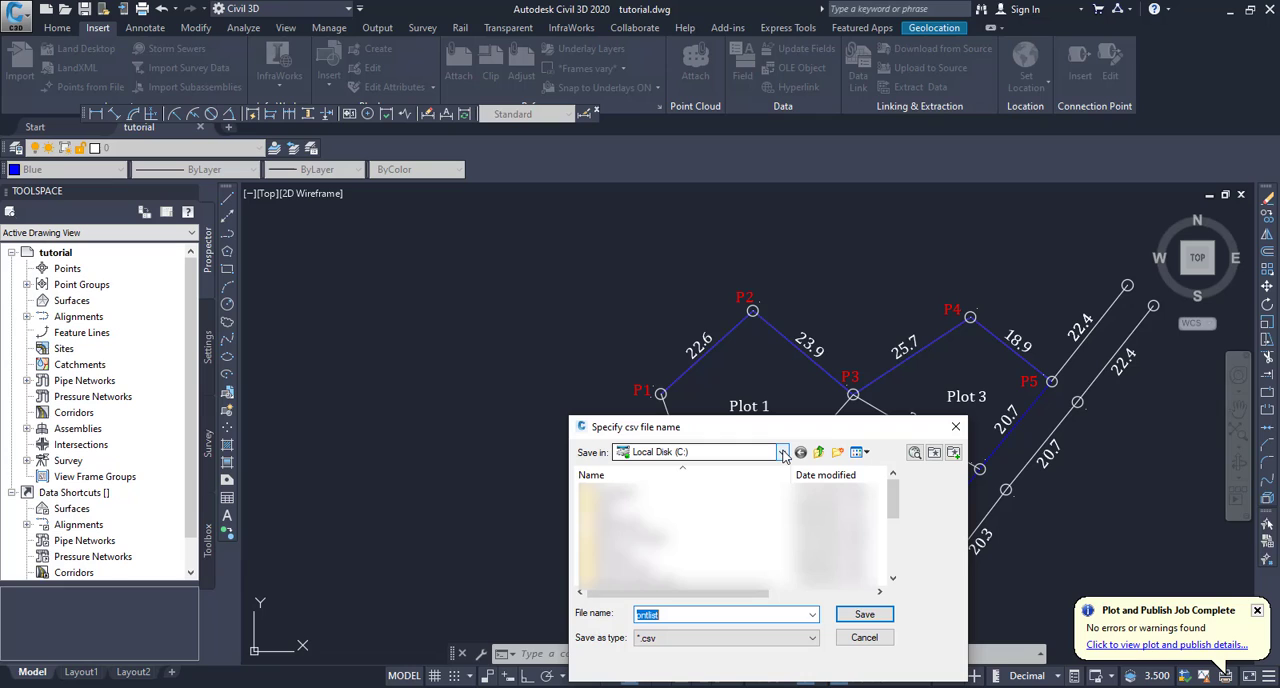
Save the vertex coordinates to the Desktop as coordinates_tutorial.csv.
left_click(783, 452)
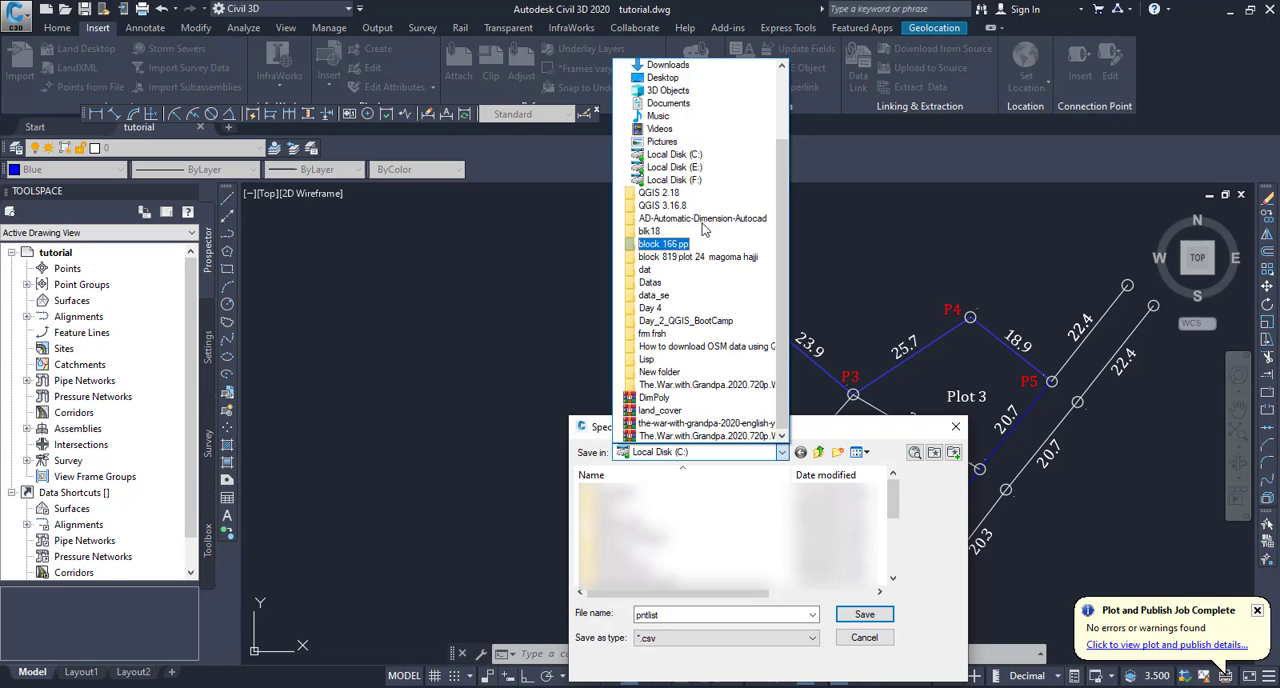
left_click(662, 77)
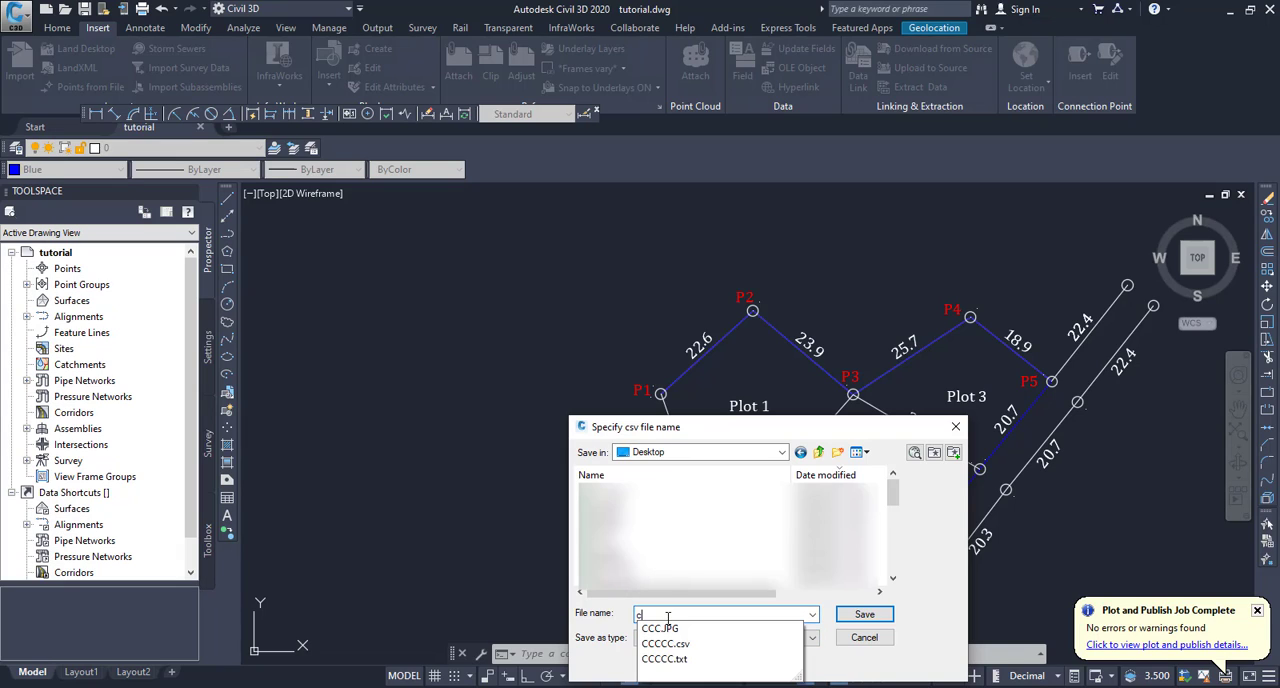
type("coordinate")
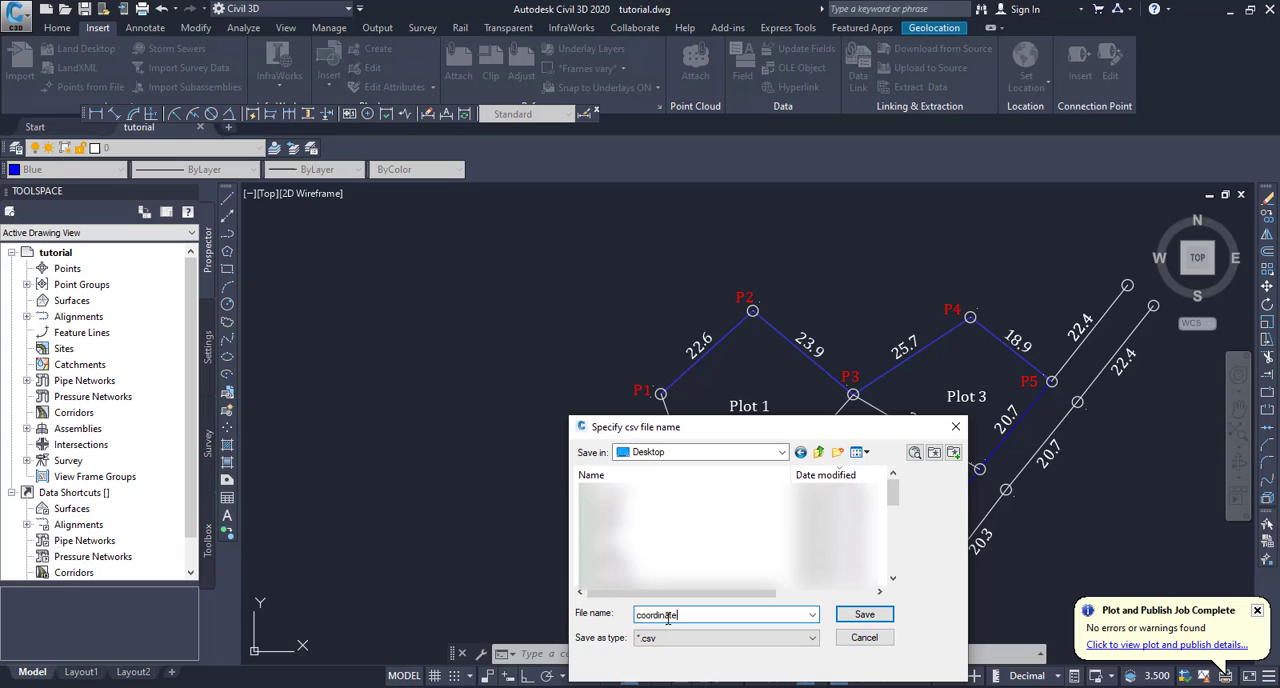
type("s_")
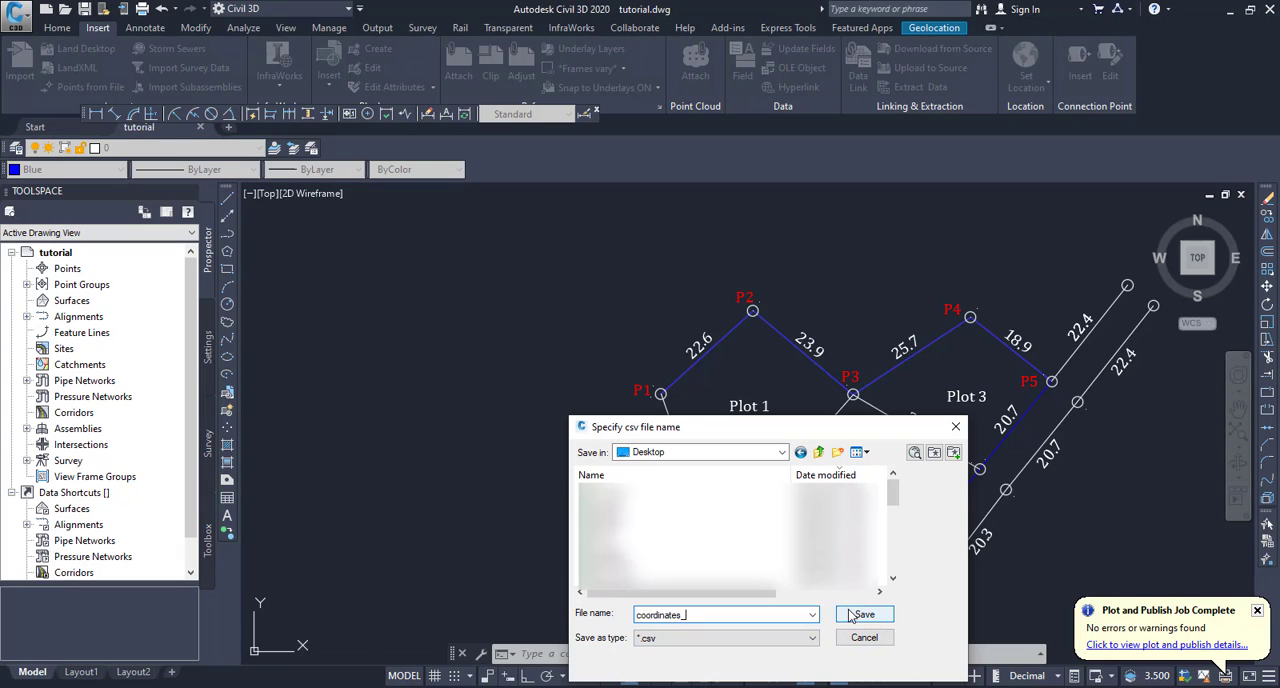
type("tut")
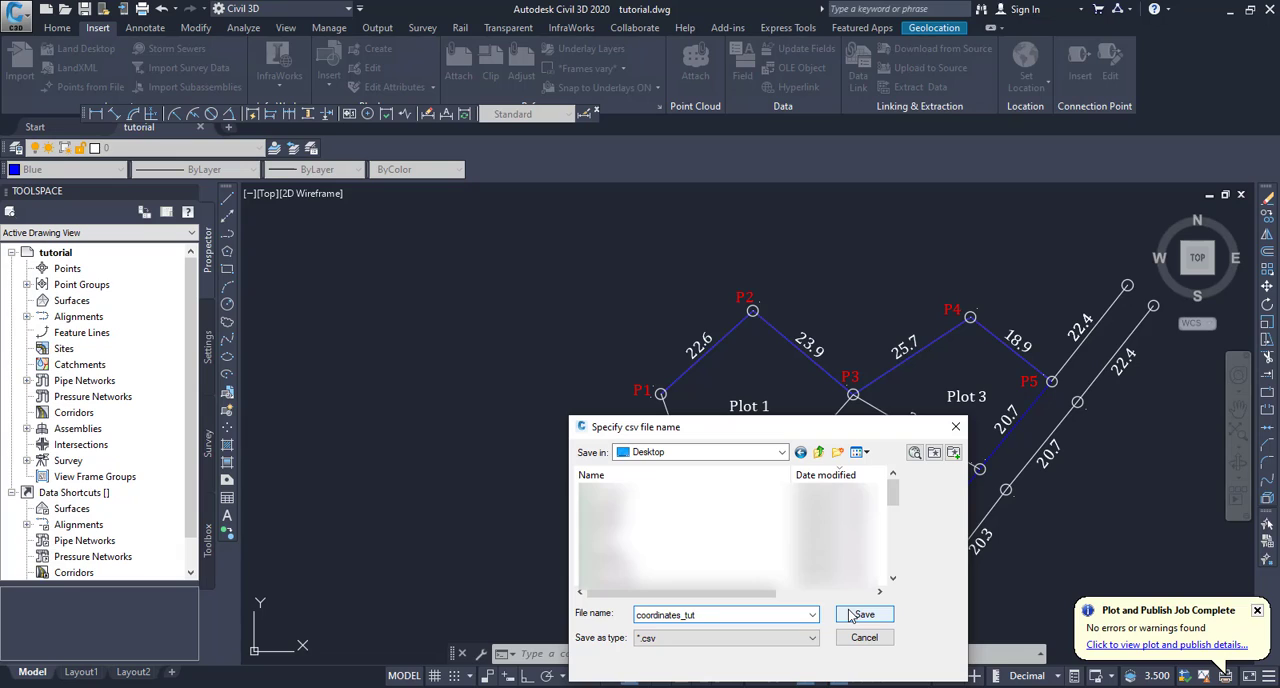
type("orial")
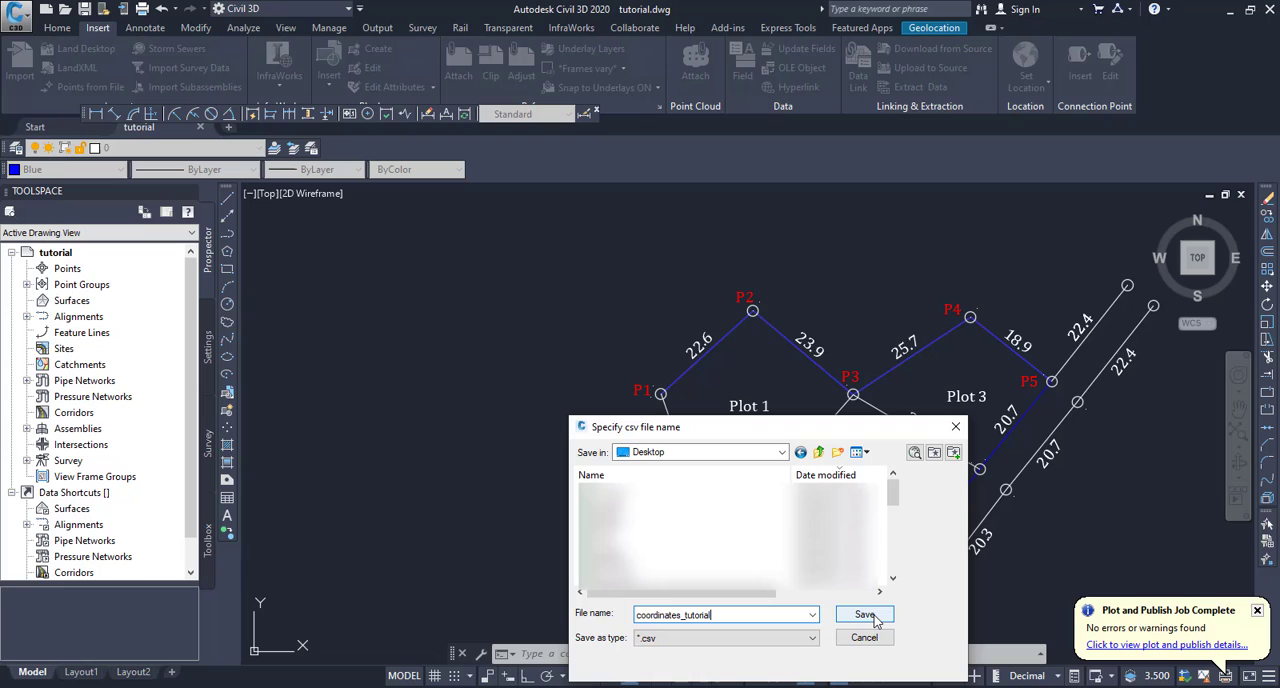
triple_click(725, 614)
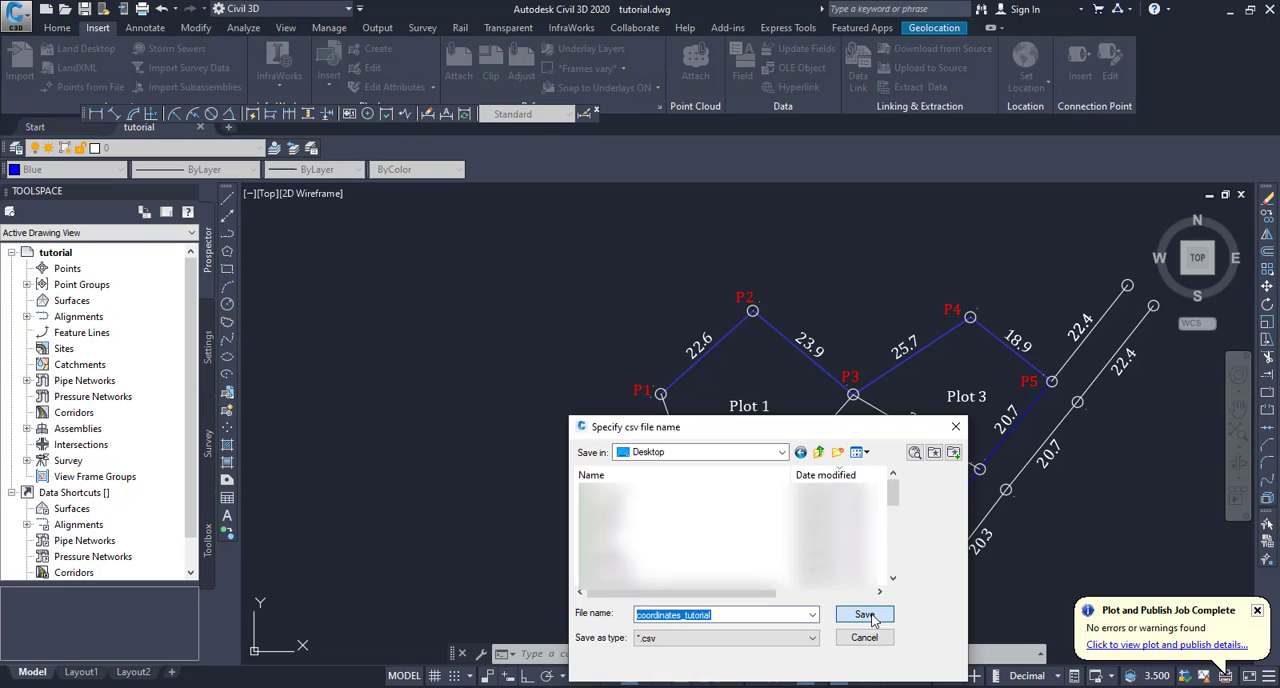
left_click(863, 614)
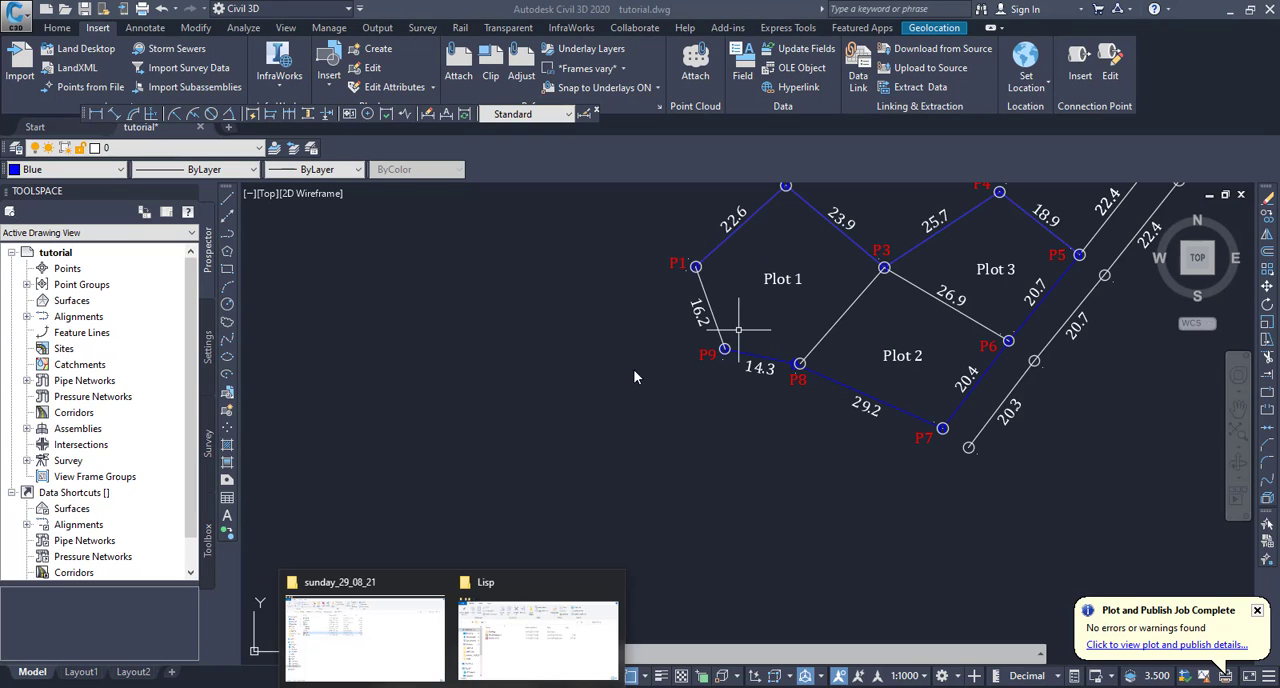
Open coordinates_tutorial.csv from the Desktop folder in File Explorer.
left_click(363, 637)
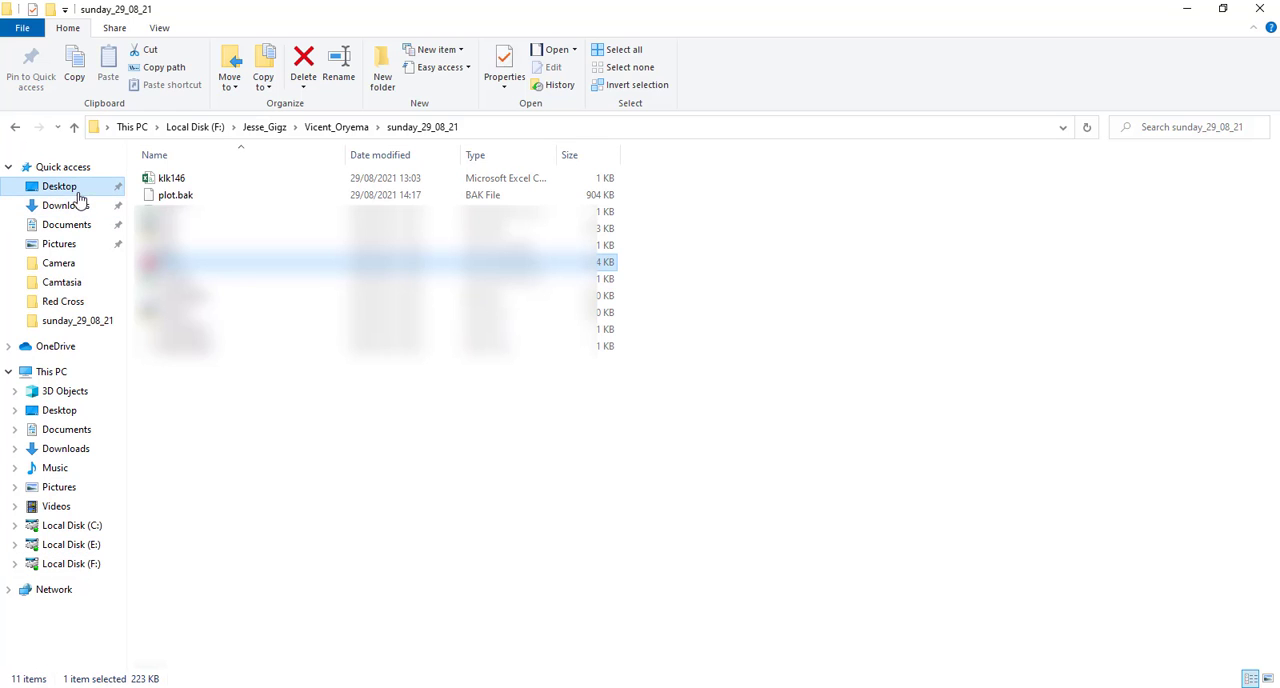
left_click(59, 186)
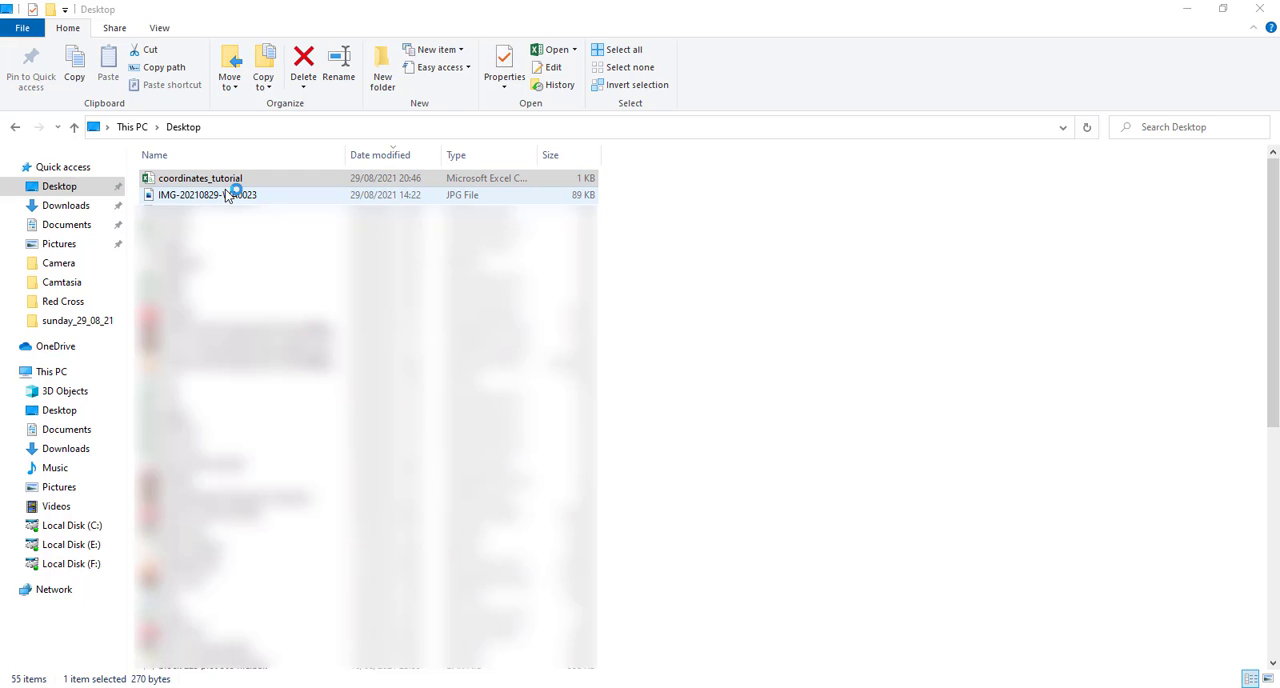
double_click(199, 178)
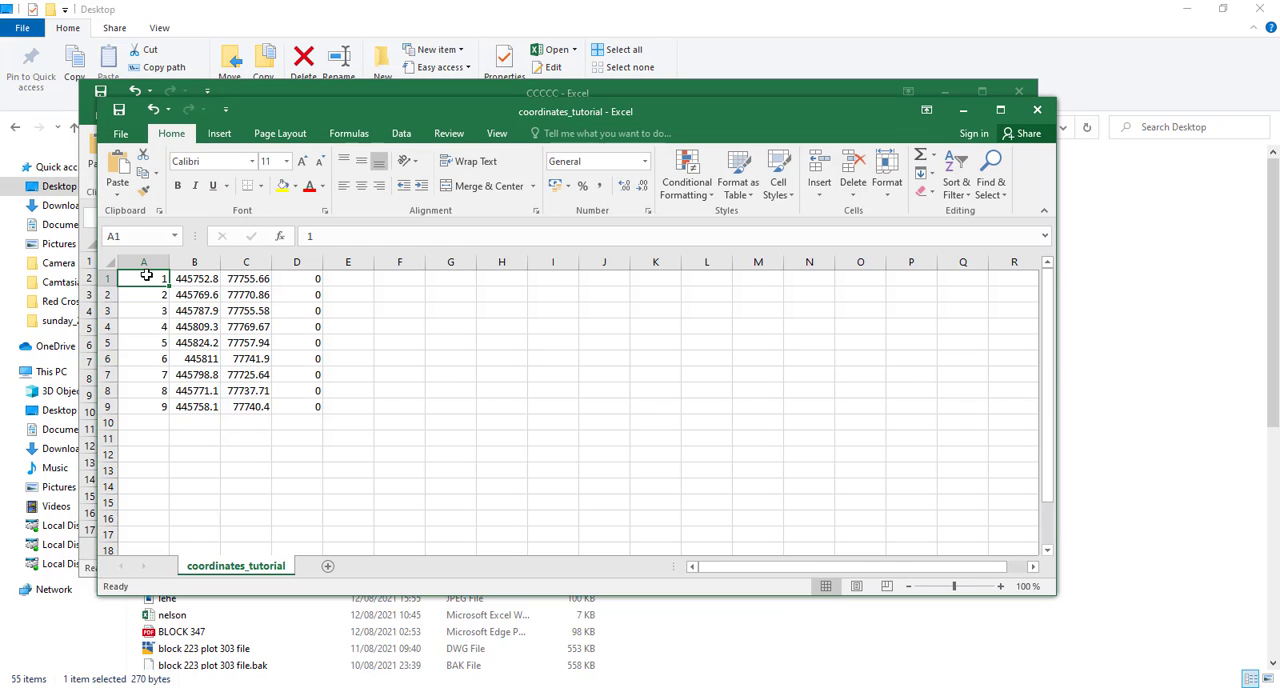
left_click_drag(143, 278, 143, 374)
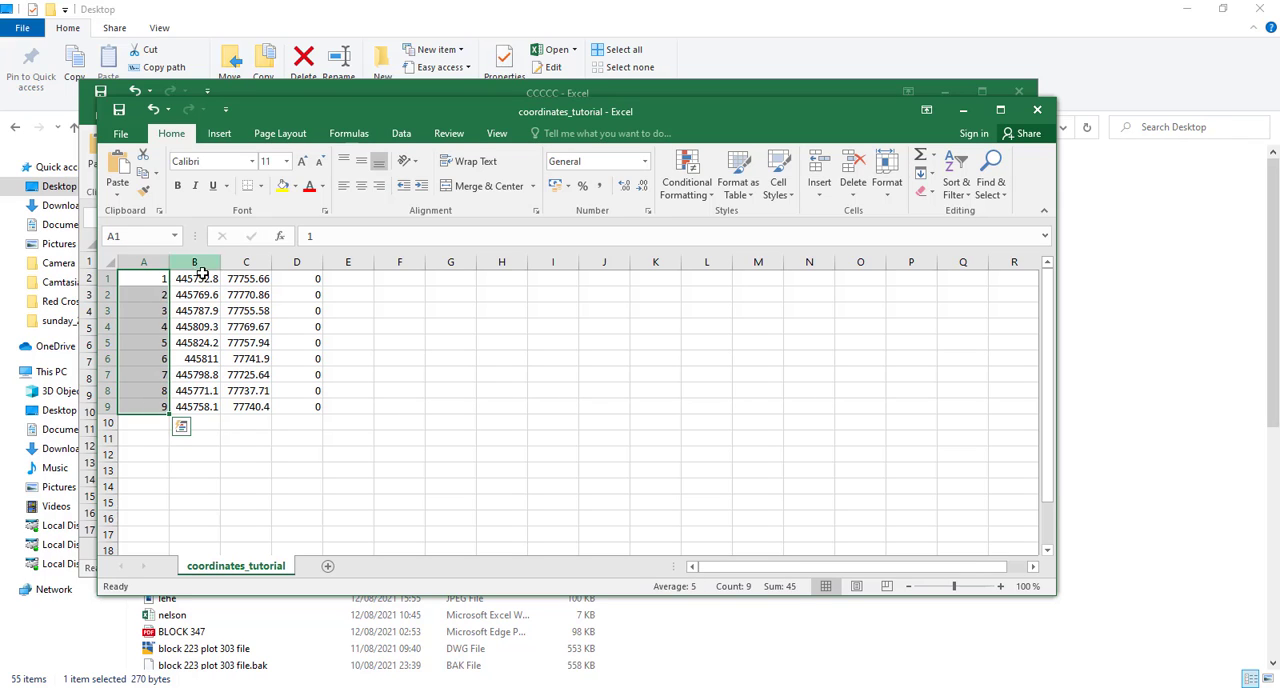
left_click_drag(194, 278, 194, 407)
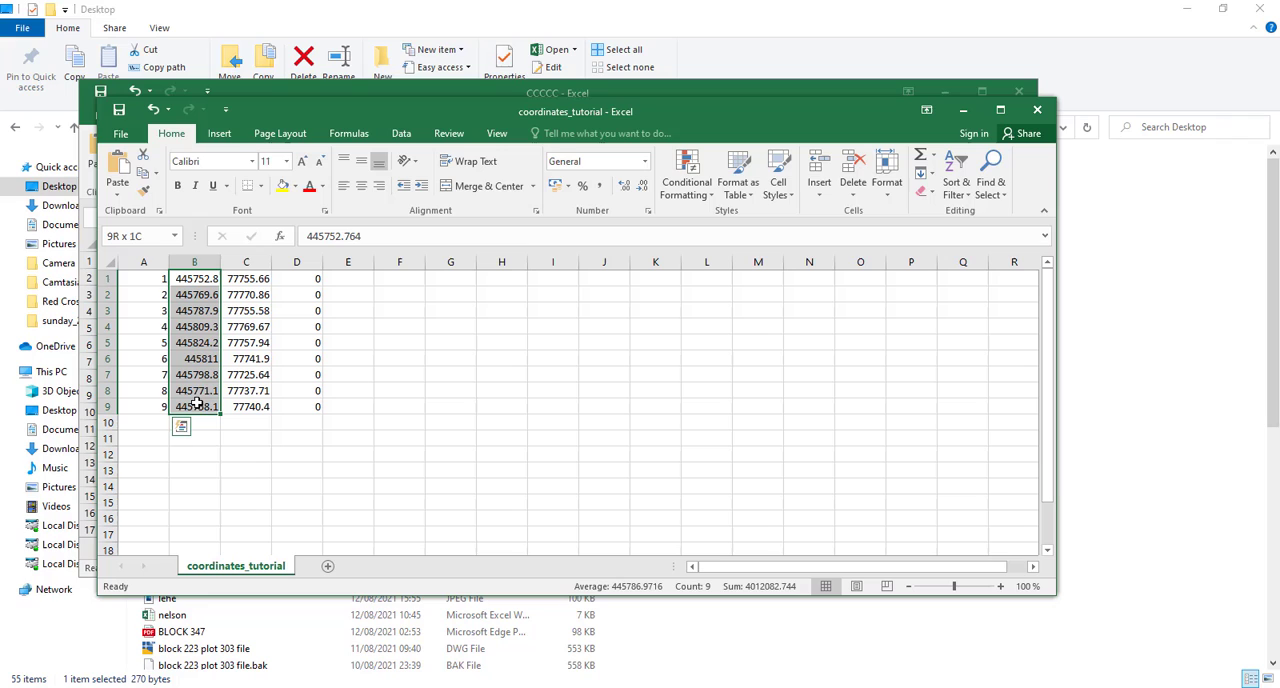
left_click(246, 278)
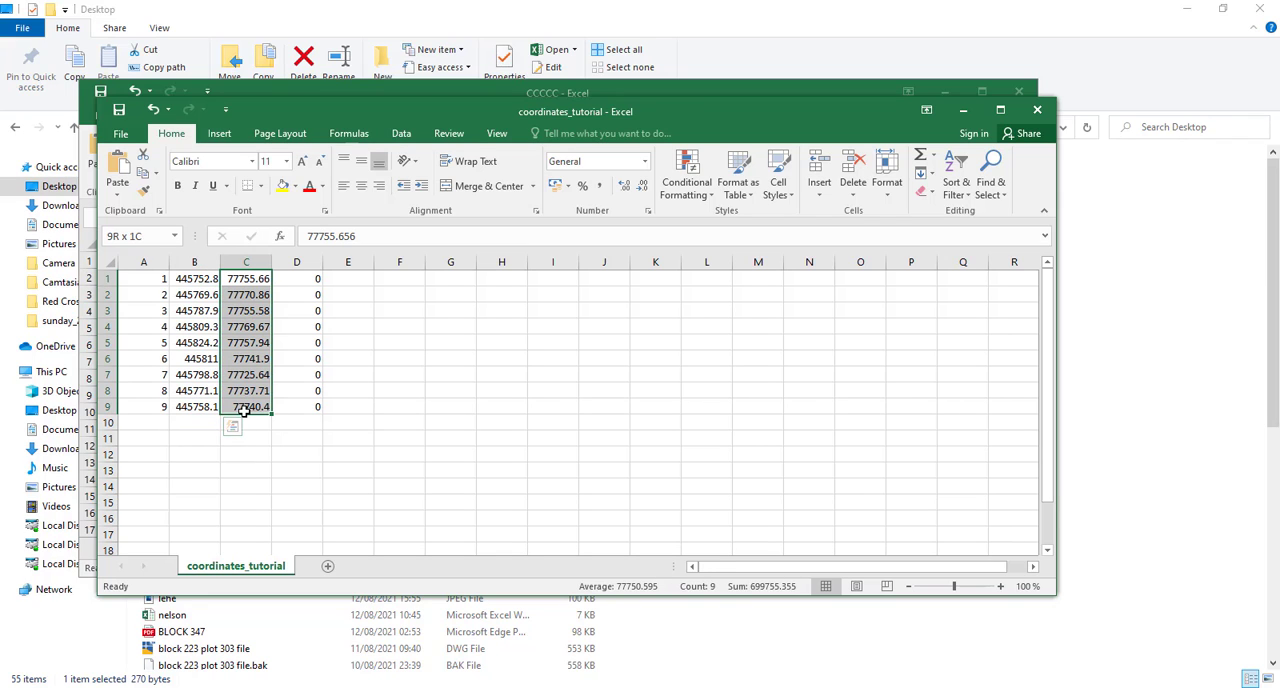